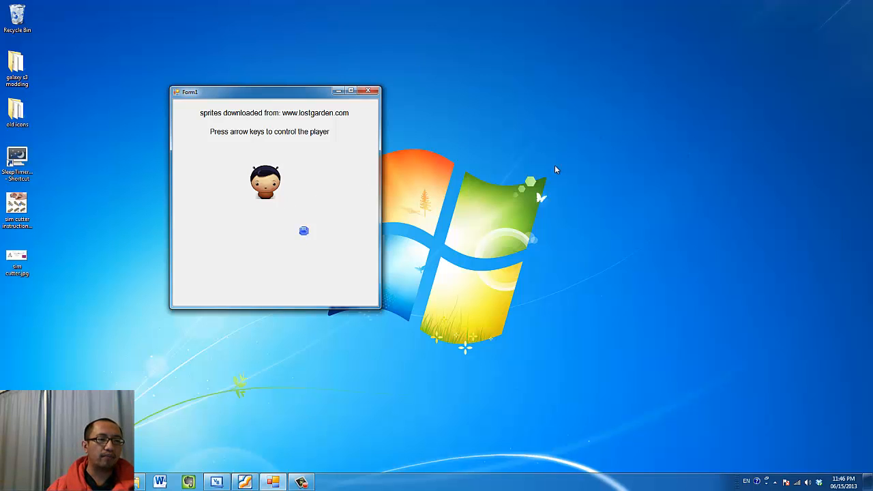
Steer the boy into the blue gem so he resets to top-left, then close the game
key(Down)
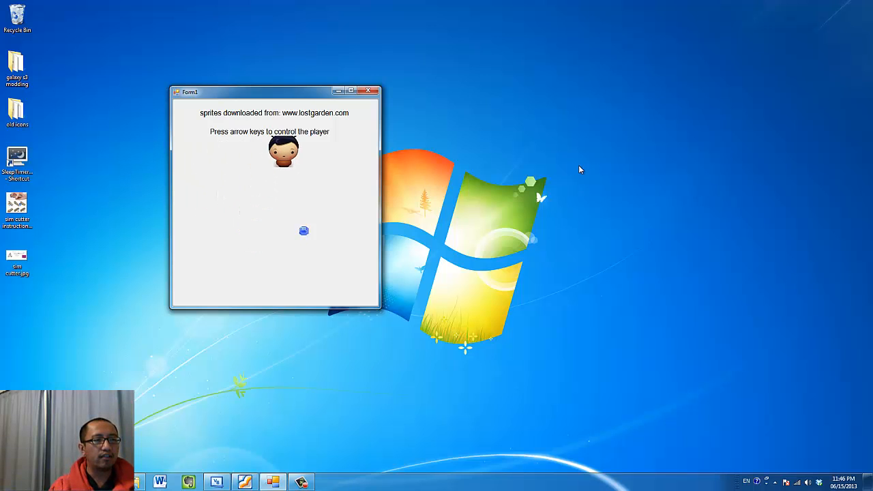
key(Left)
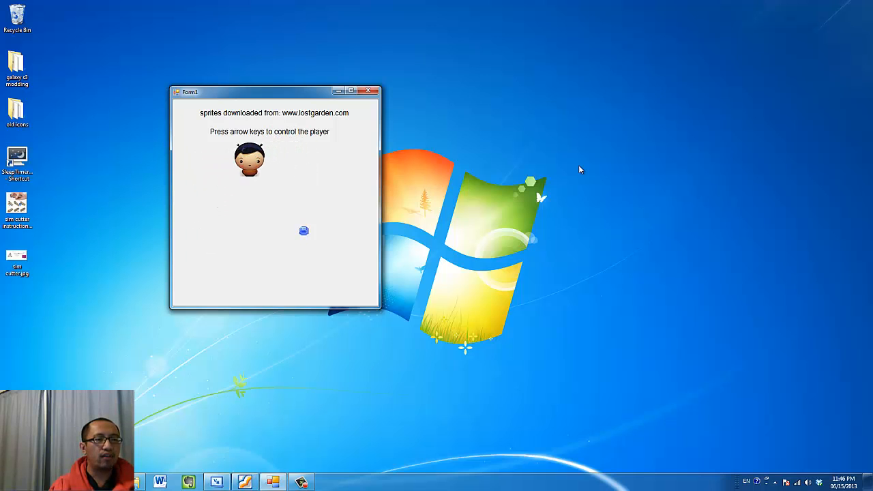
key(Down)
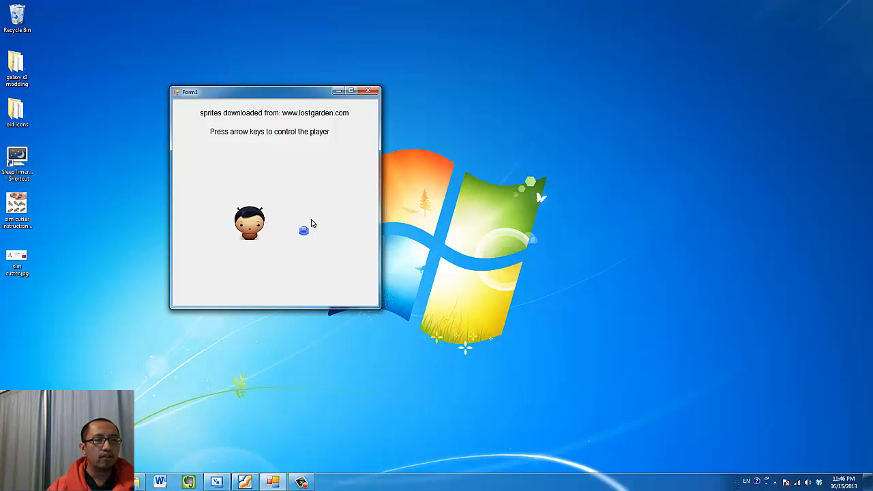
mouse_move(295, 230)
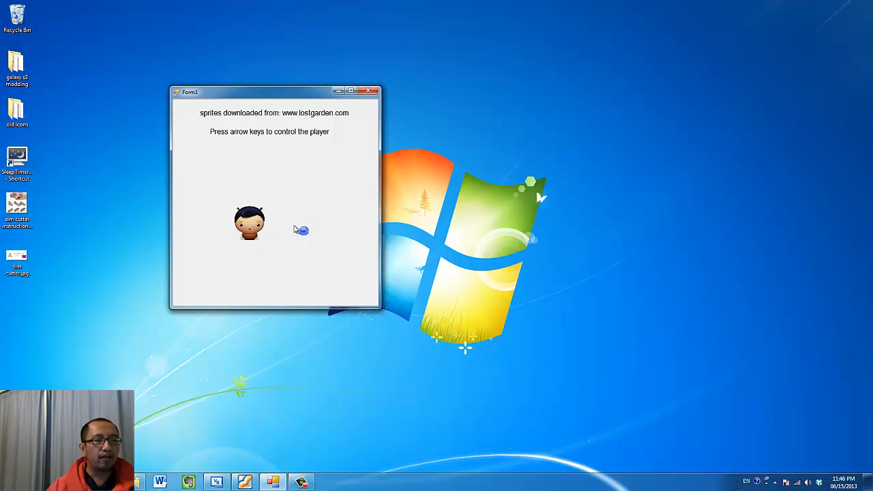
mouse_move(497, 246)
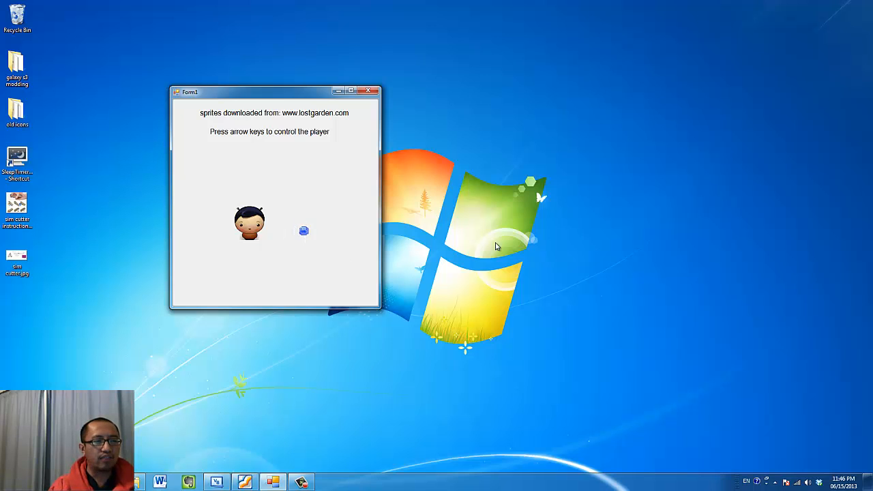
mouse_move(279, 218)
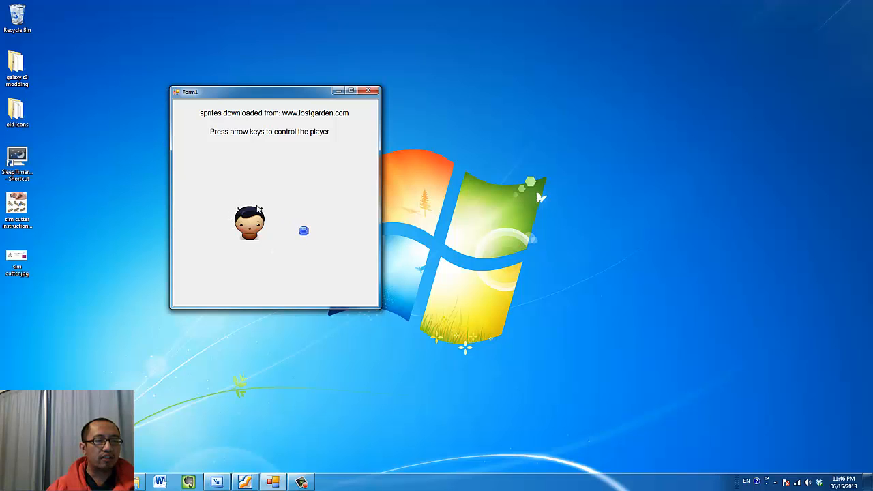
mouse_move(233, 205)
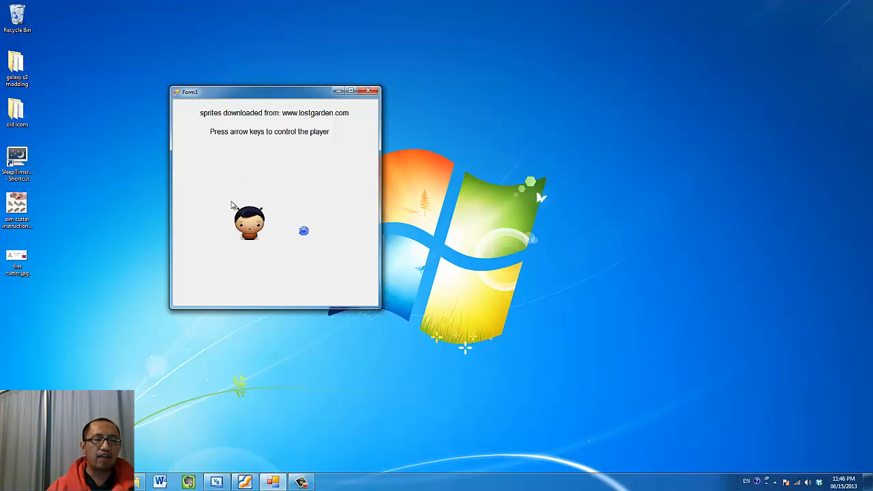
mouse_move(313, 264)
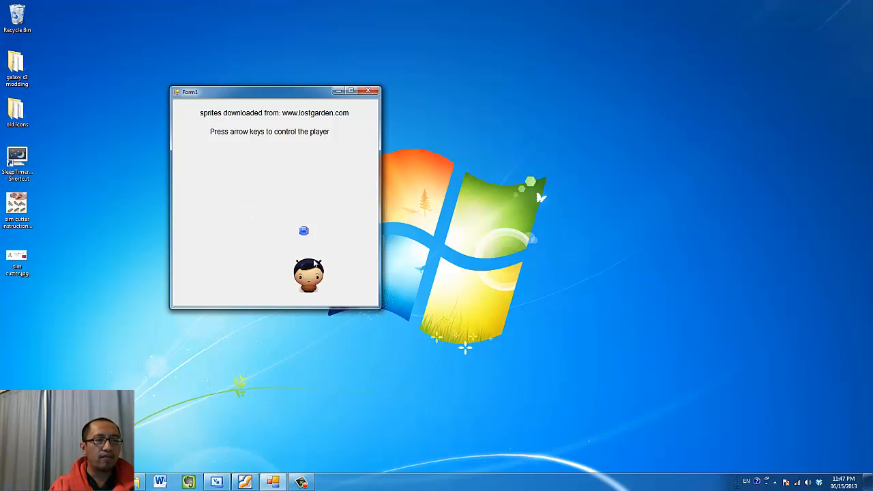
key(Up)
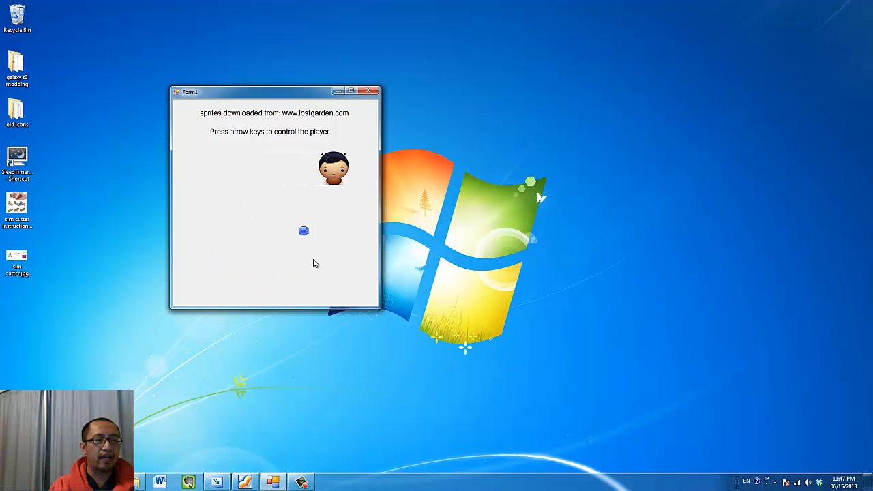
key(Left)
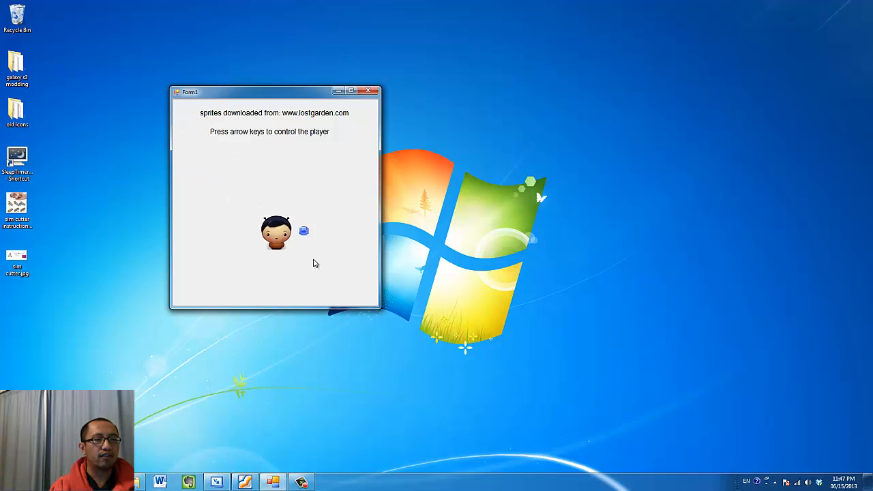
key(up)
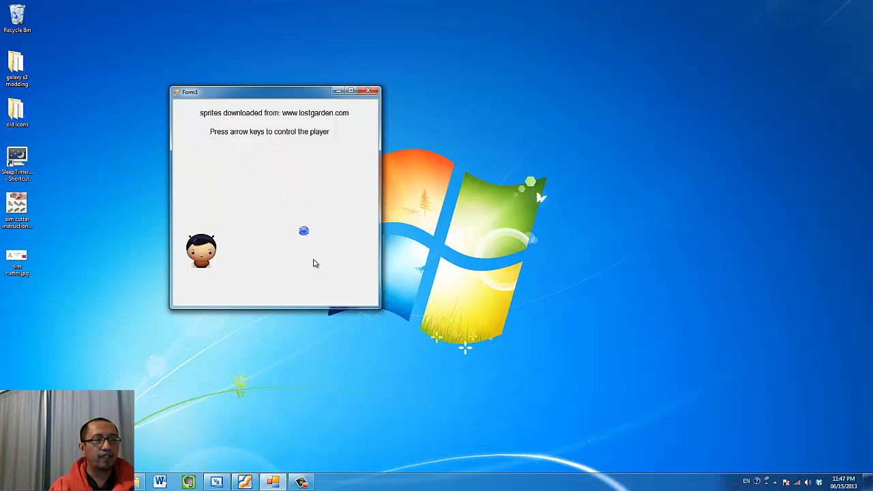
key(Up)
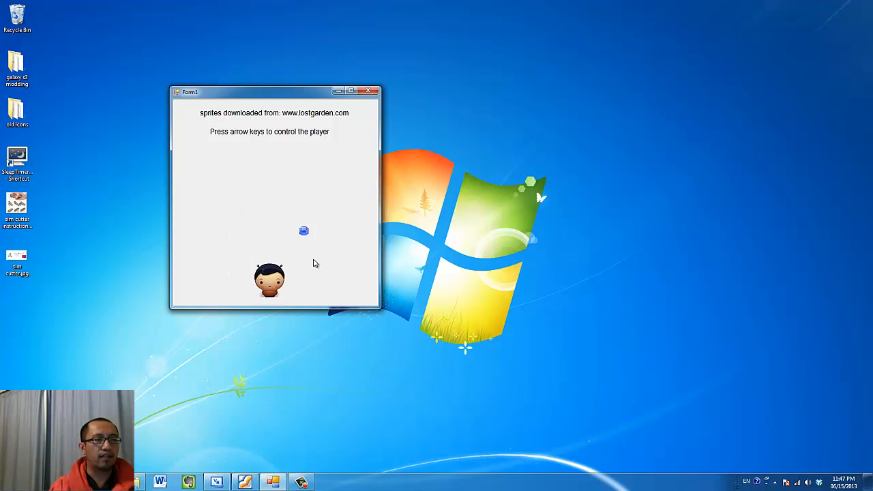
key(Up)
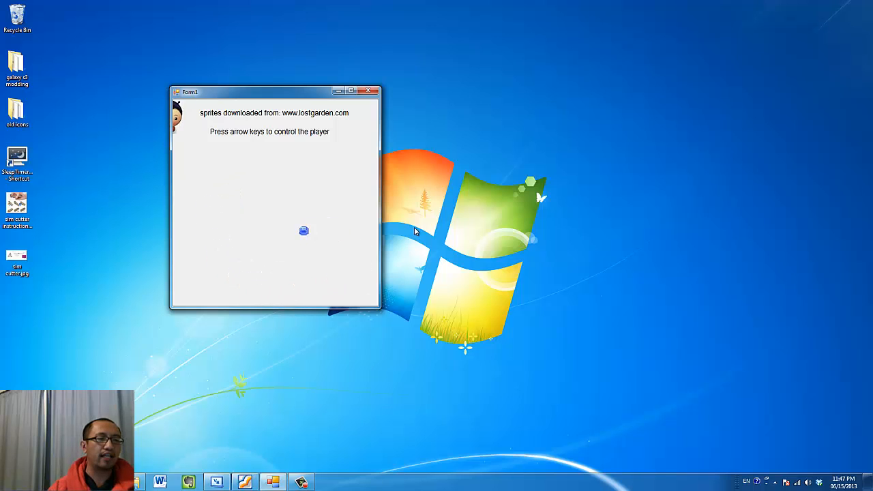
mouse_move(348, 111)
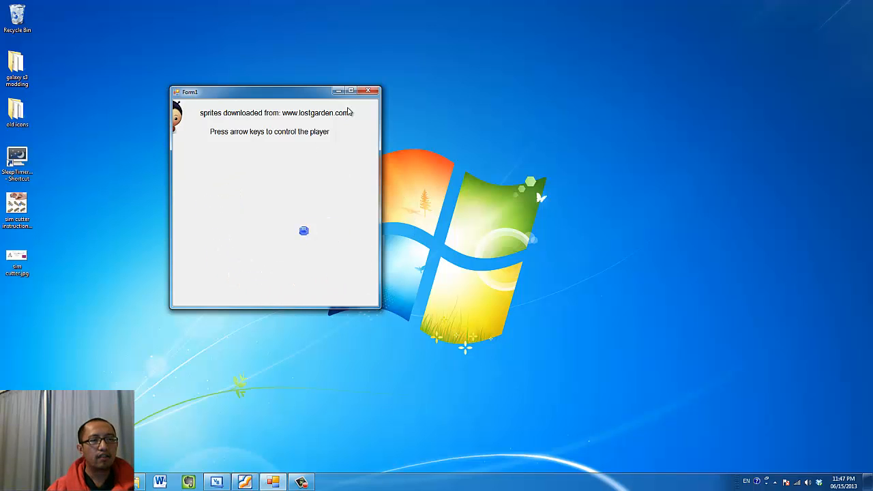
mouse_move(368, 90)
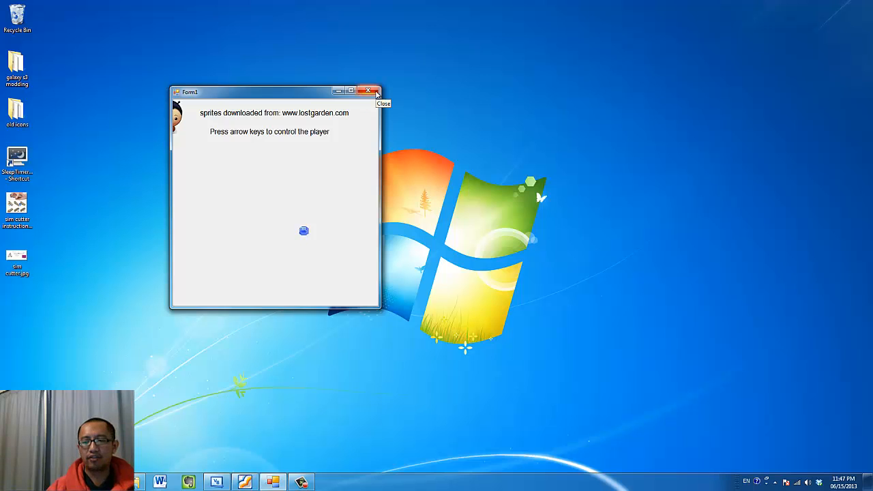
click(369, 89)
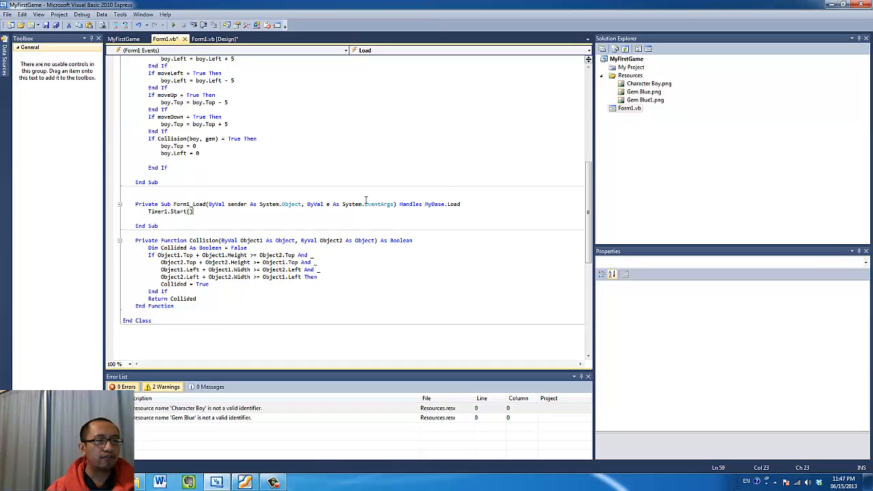
click(205, 240)
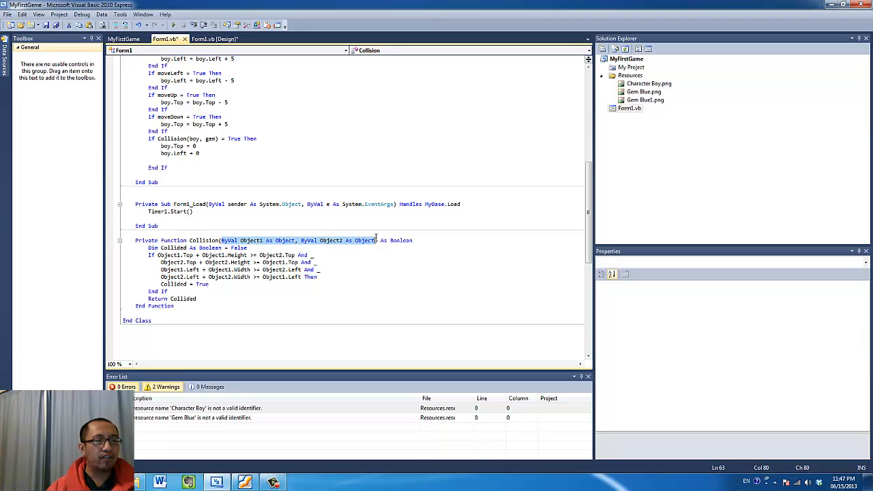
double_click(250, 240)
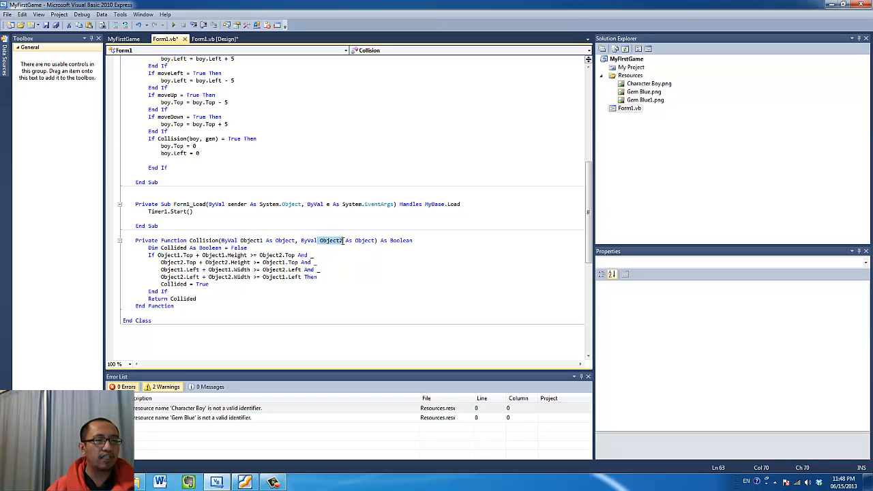
click(221, 240)
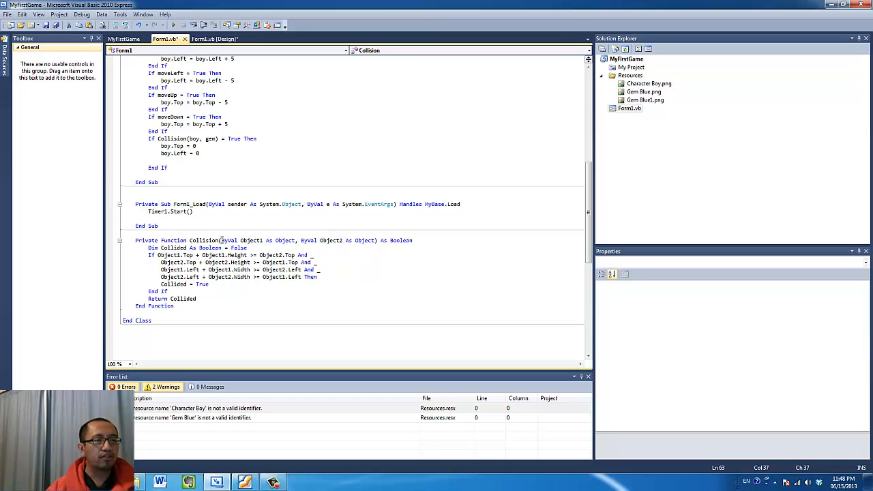
double_click(229, 240)
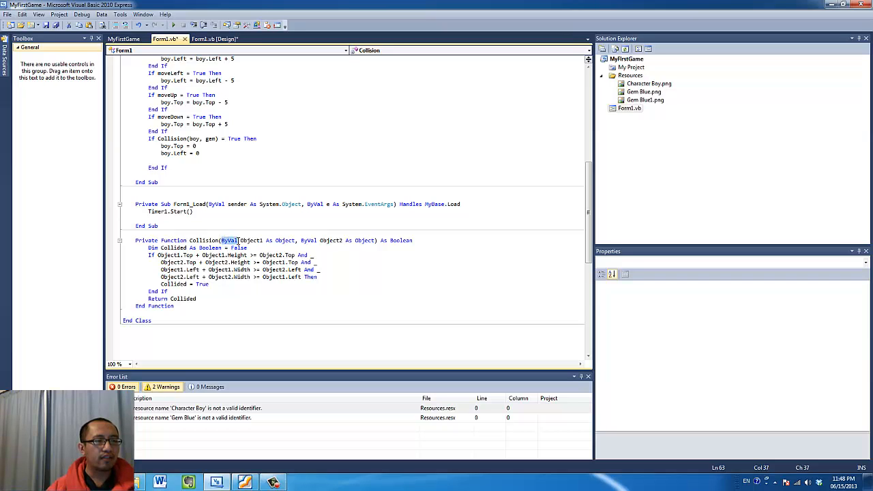
mouse_move(248, 240)
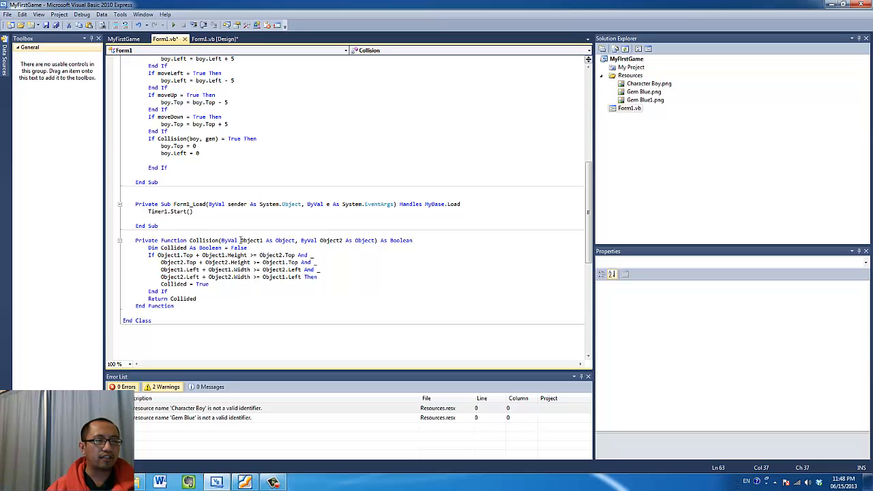
mouse_move(252, 240)
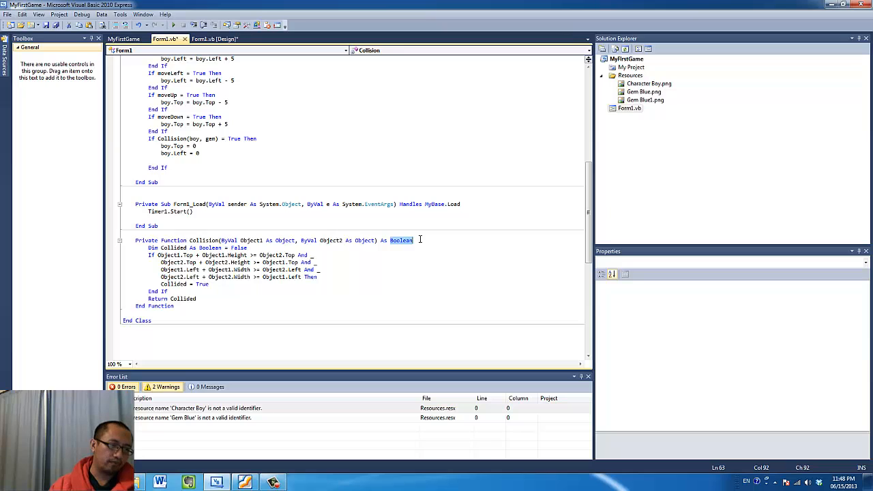
click(402, 240)
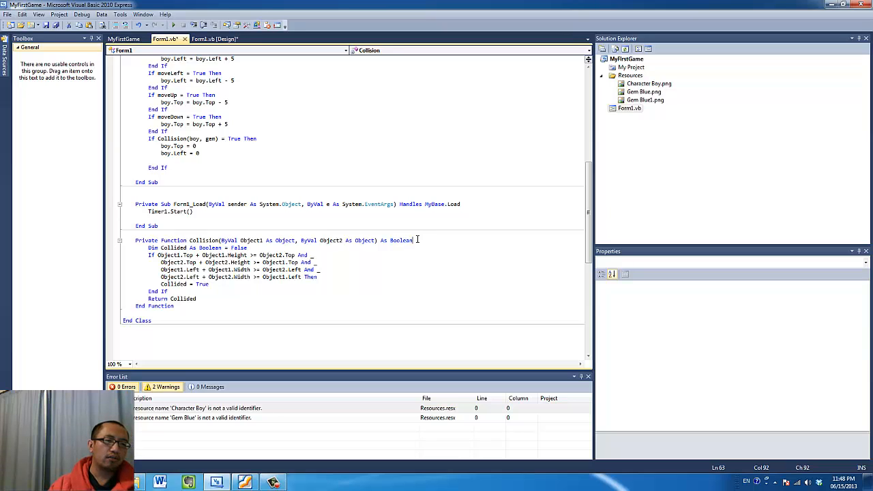
double_click(401, 240)
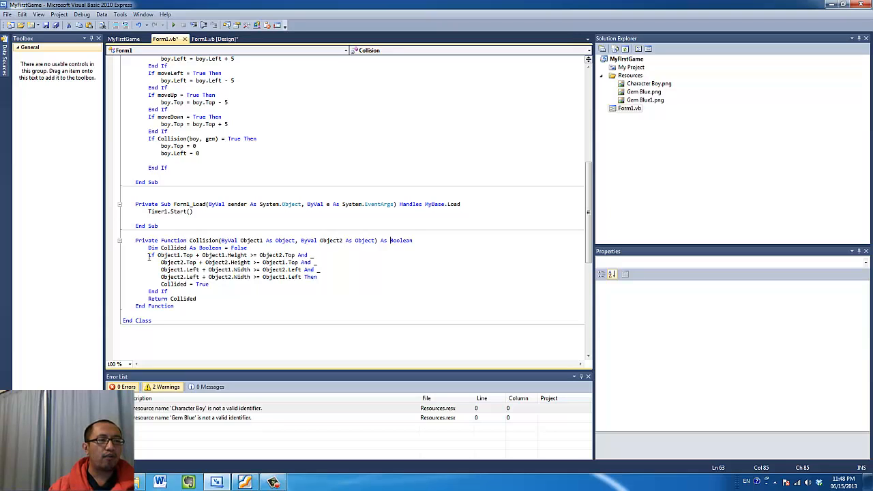
drag(147, 254, 211, 284)
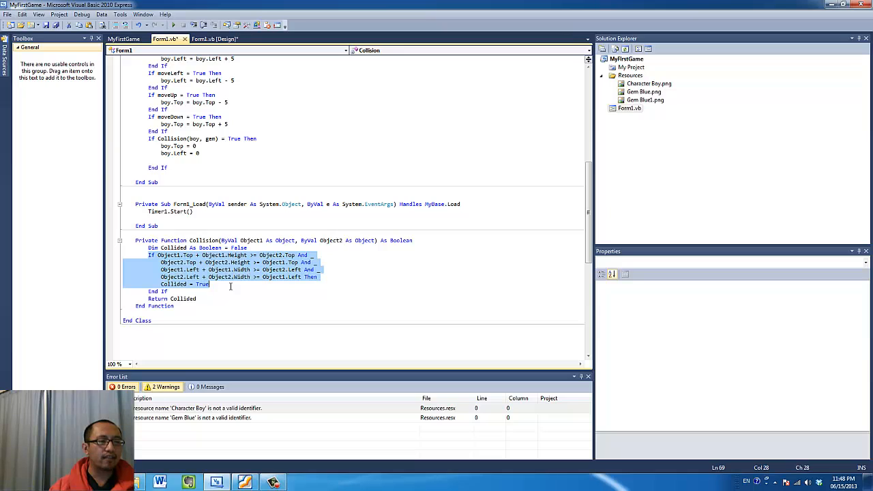
click(231, 286)
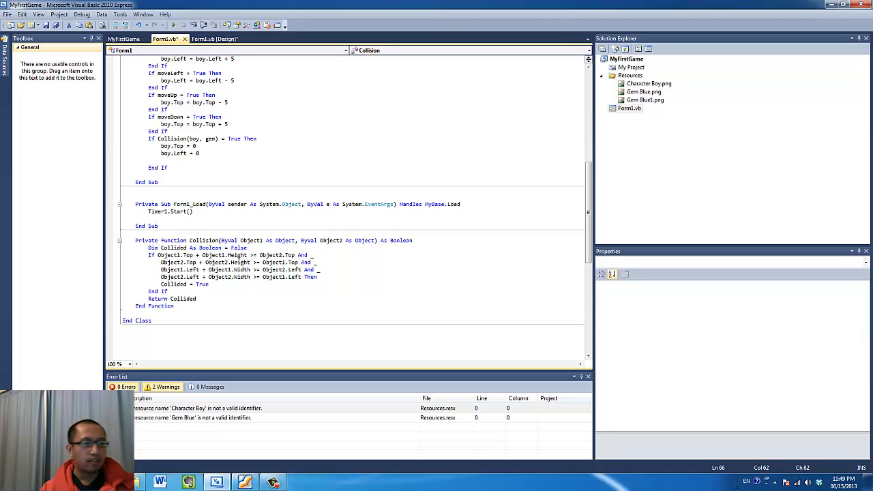
double_click(168, 255)
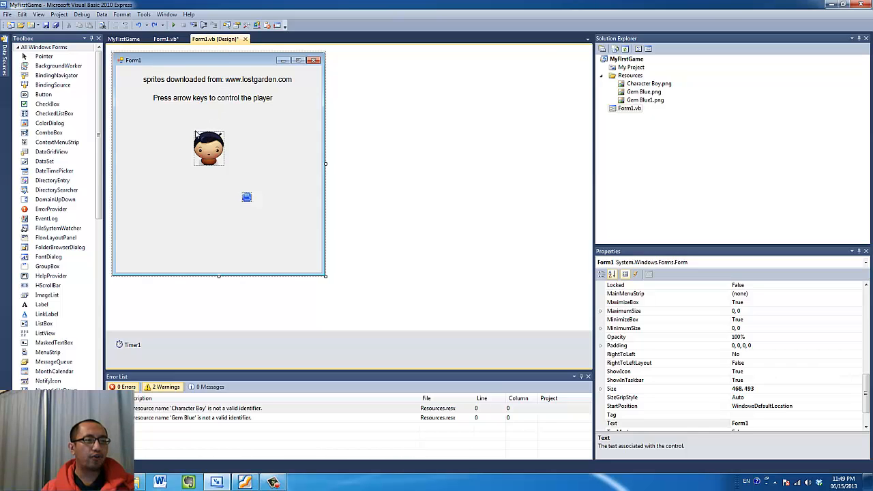
mouse_move(215, 134)
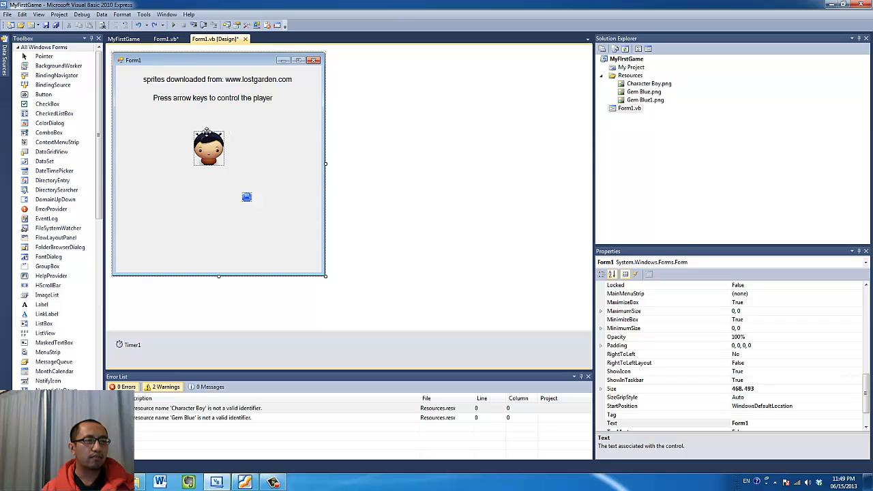
mouse_move(229, 139)
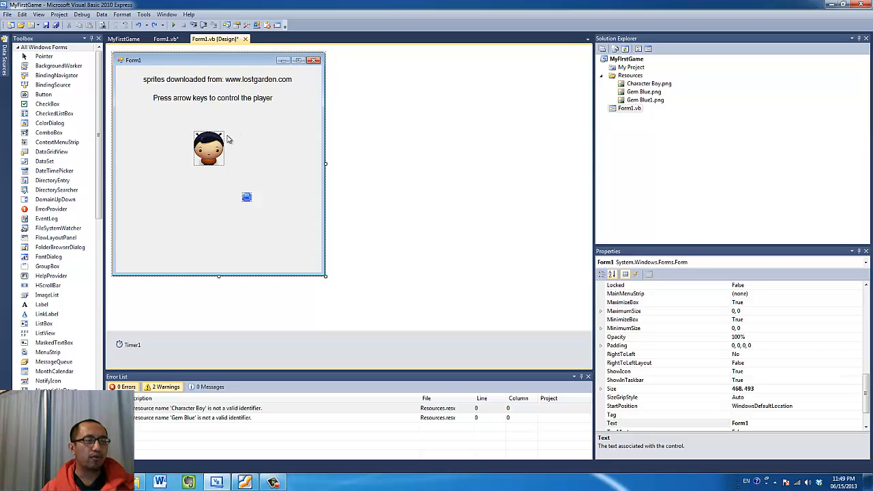
Drag the boy sprite up below the instructions, checking its Location reads 148, 110
click(209, 146)
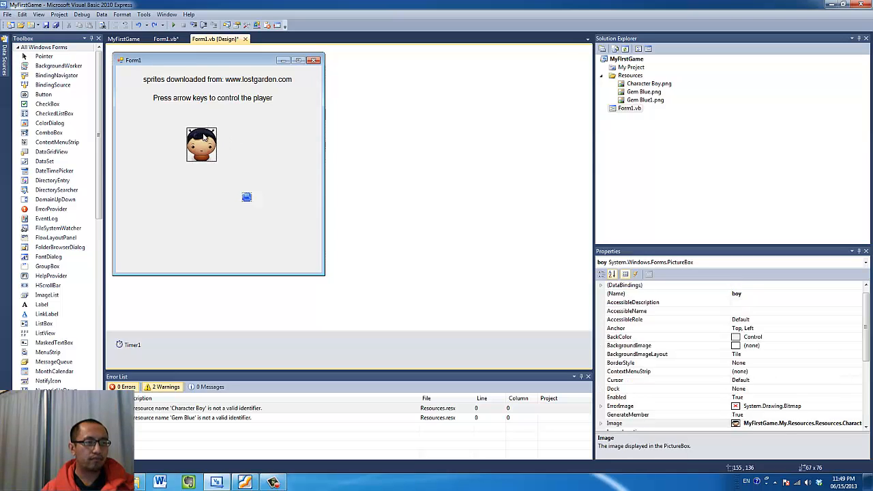
click(201, 143)
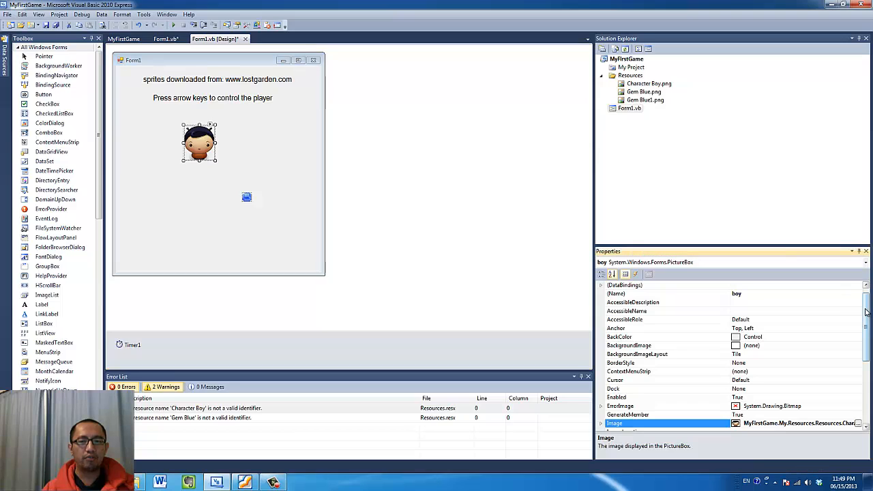
scroll(down, 3)
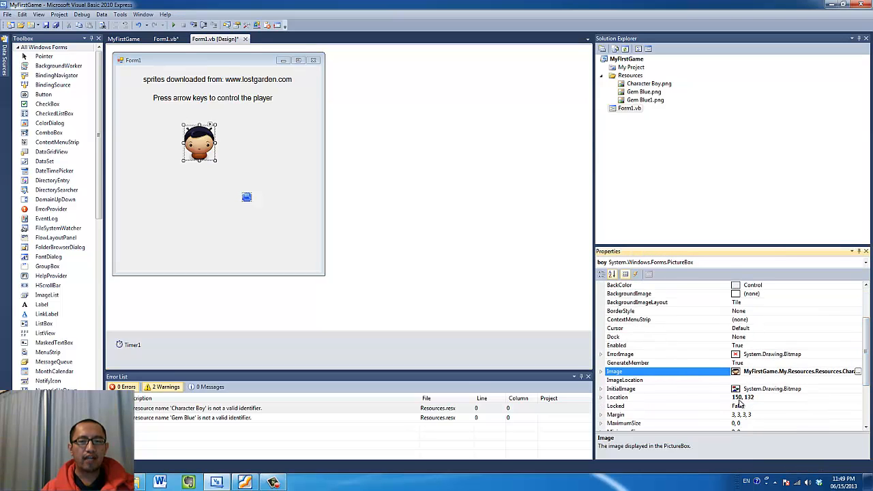
click(617, 397)
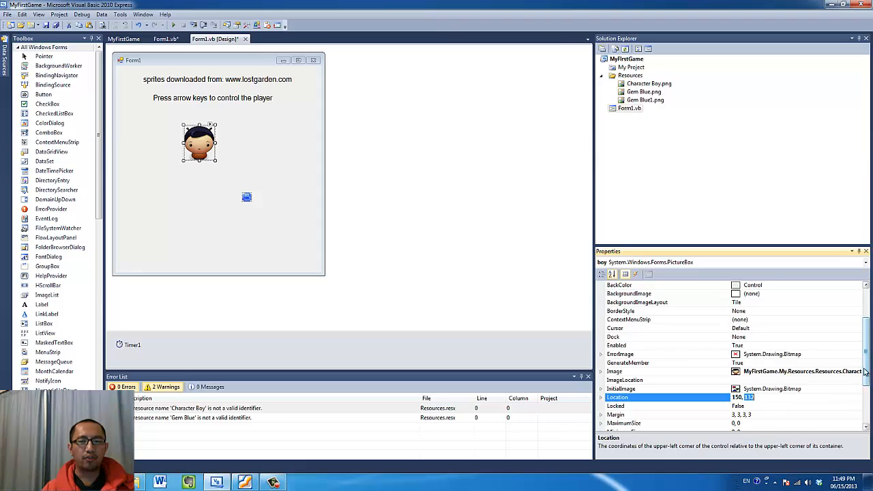
scroll(down, 3)
text(84)
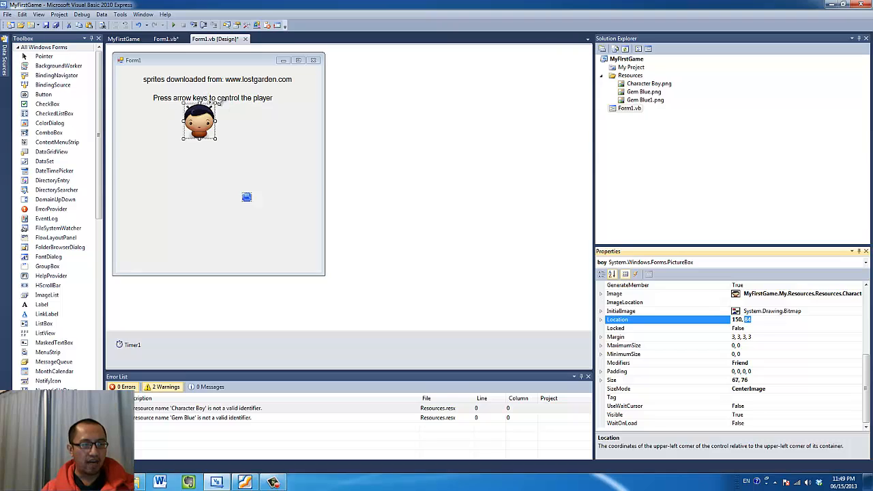
drag(199, 121, 199, 132)
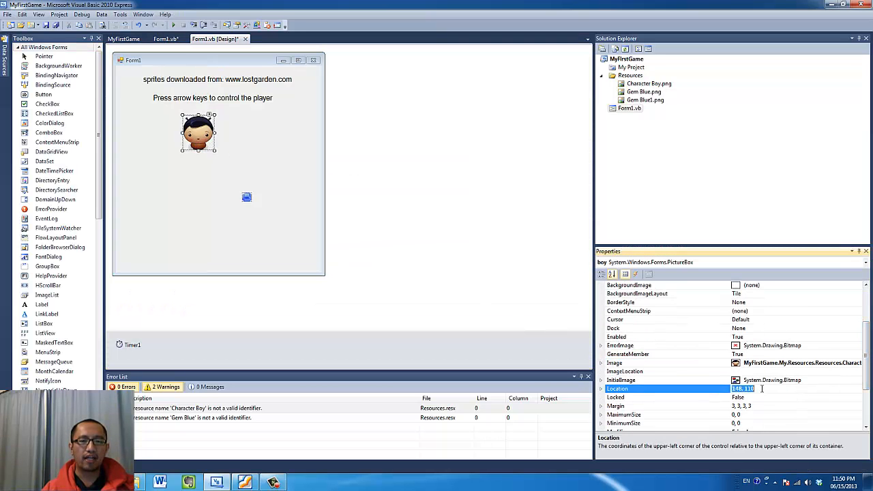
click(507, 294)
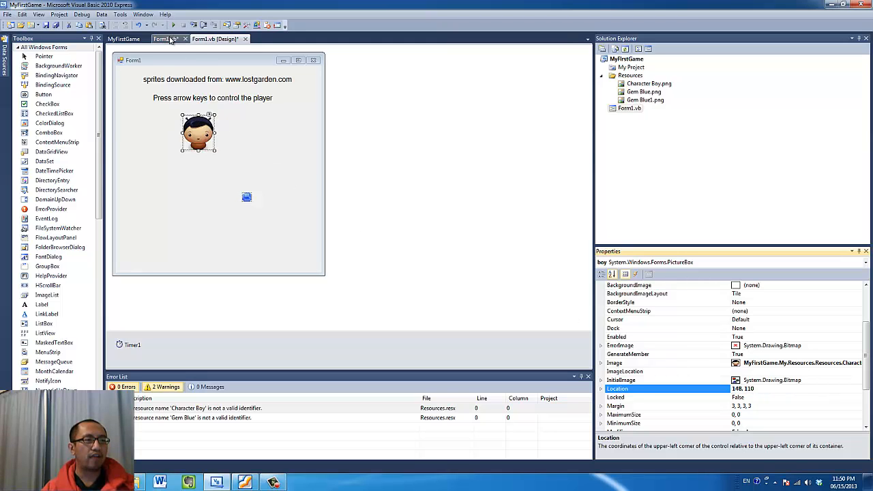
Select the boy sprite and move it lower on the form to Location 139, 157
click(164, 38)
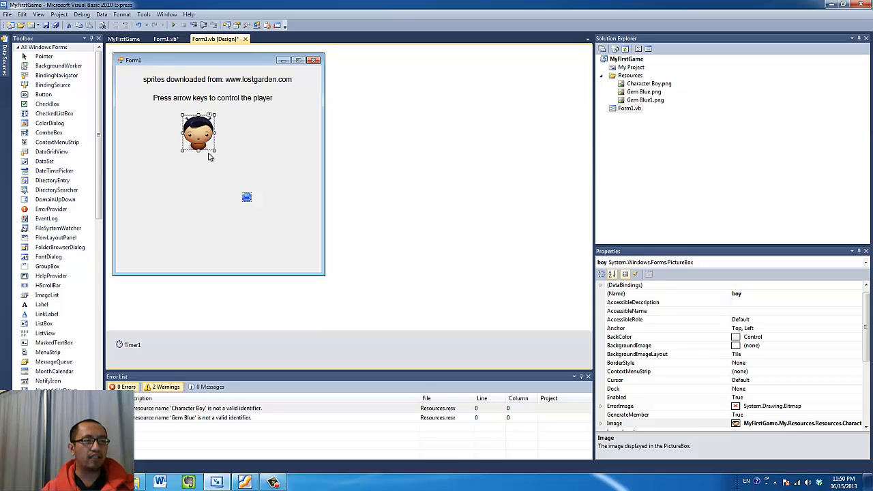
click(164, 39)
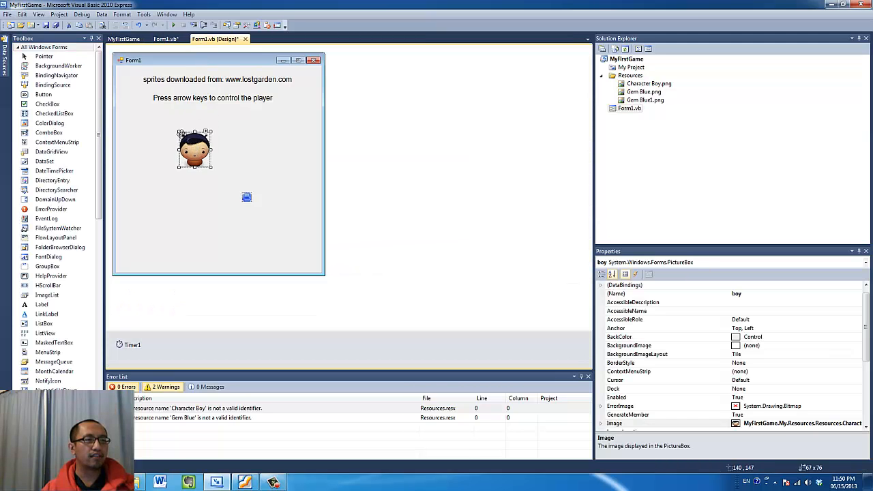
click(647, 328)
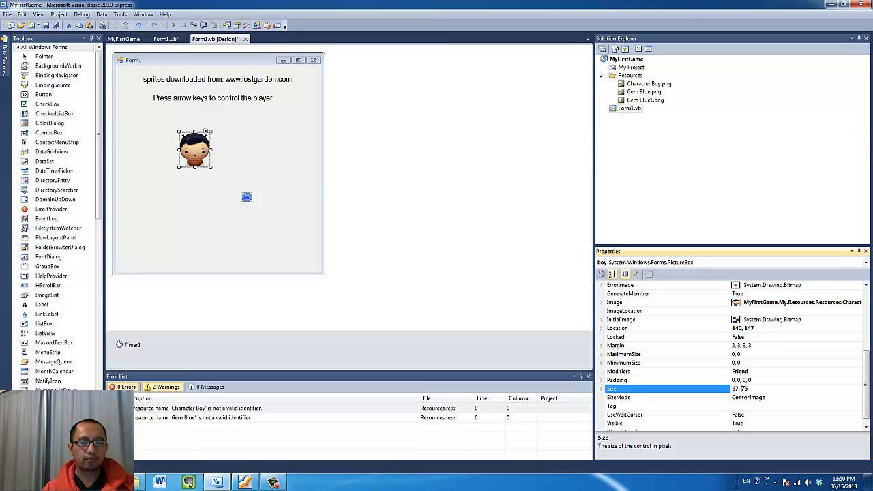
mouse_move(230, 184)
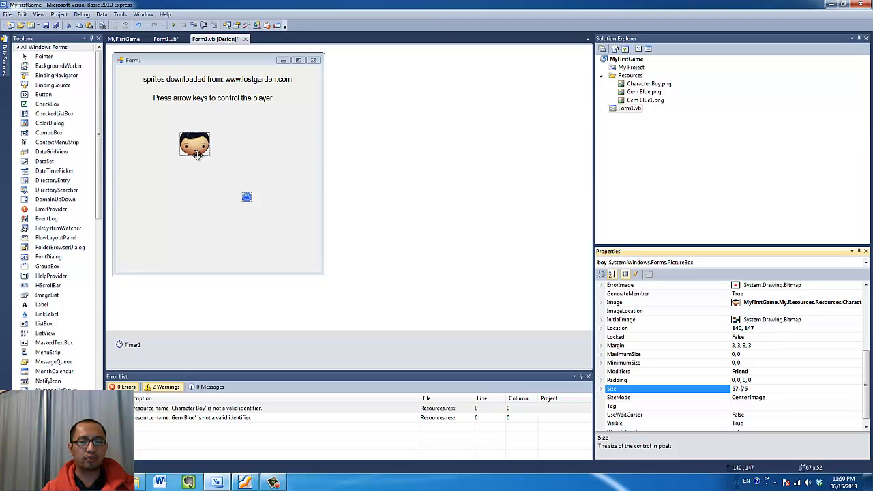
Squash and restore the boy sprite's height, confirming Size 67, 76
drag(194, 144, 195, 148)
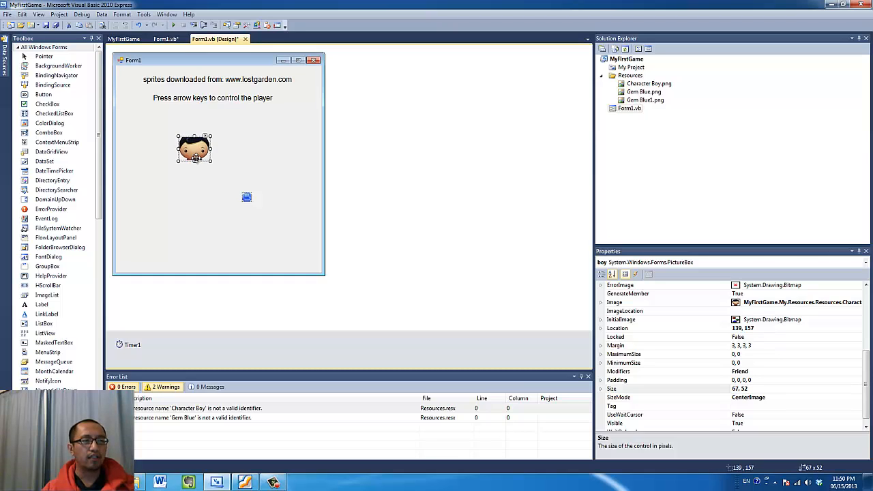
drag(195, 161, 194, 178)
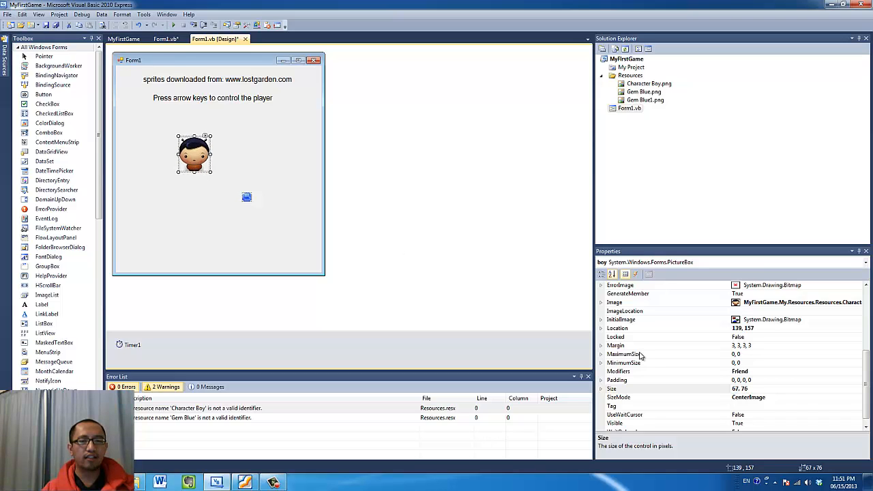
click(668, 388)
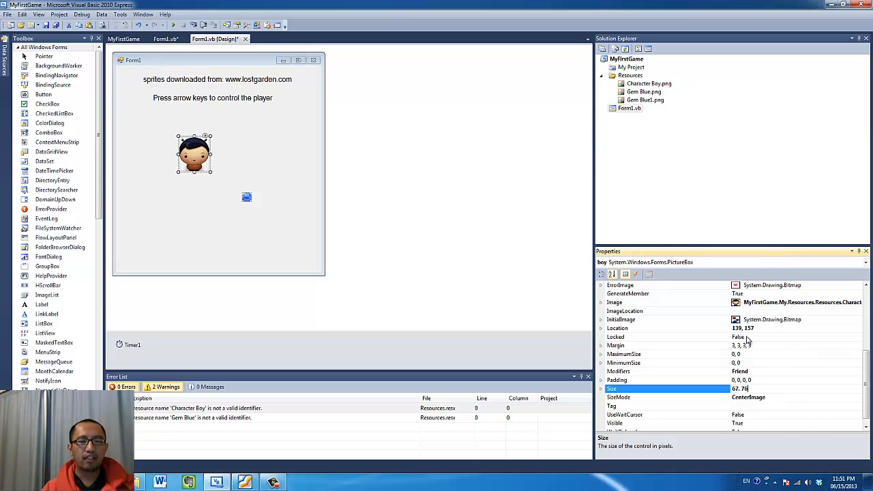
click(617, 328)
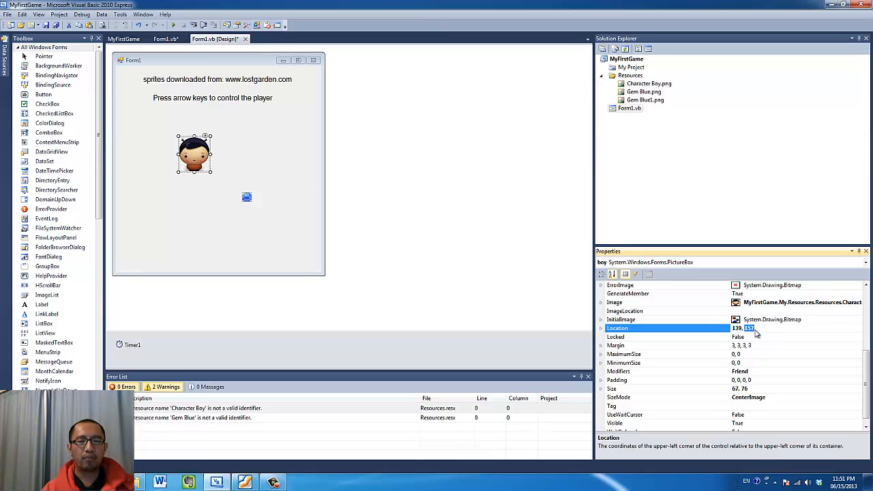
click(612, 388)
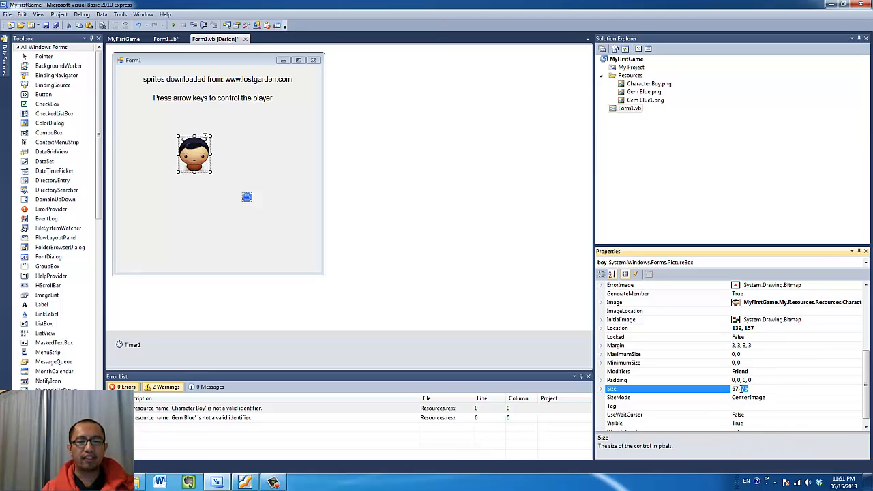
mouse_move(172, 53)
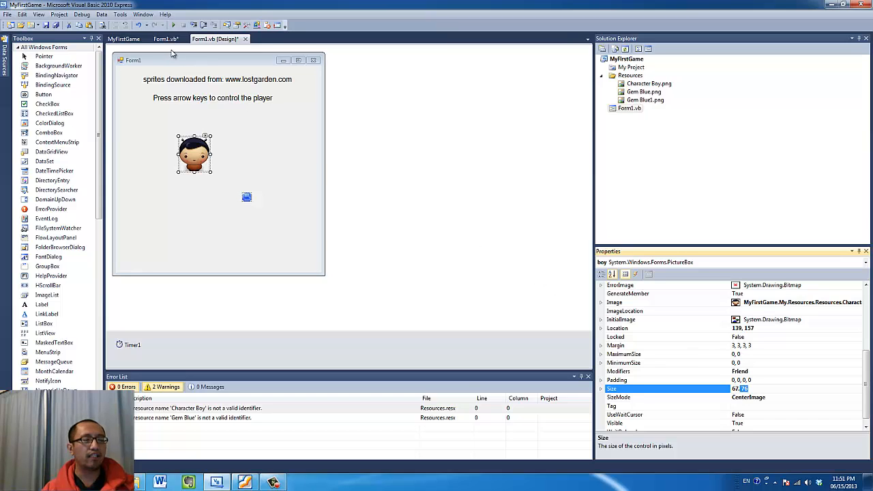
click(164, 38)
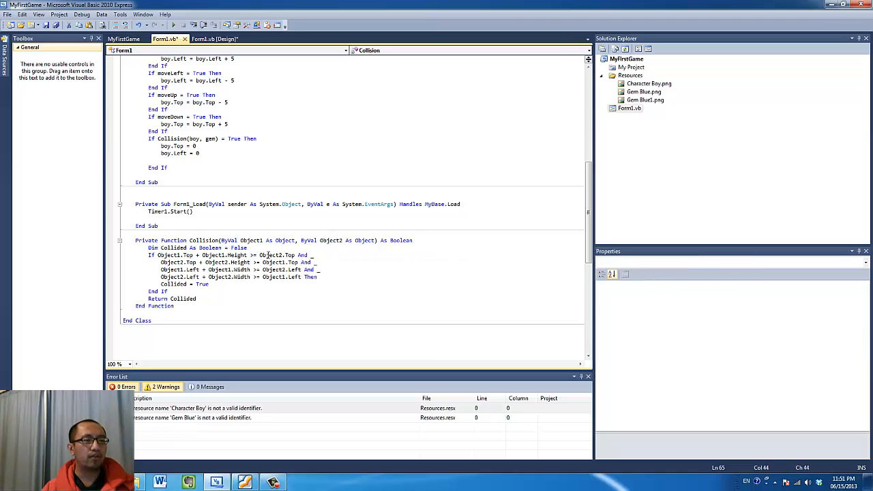
click(215, 39)
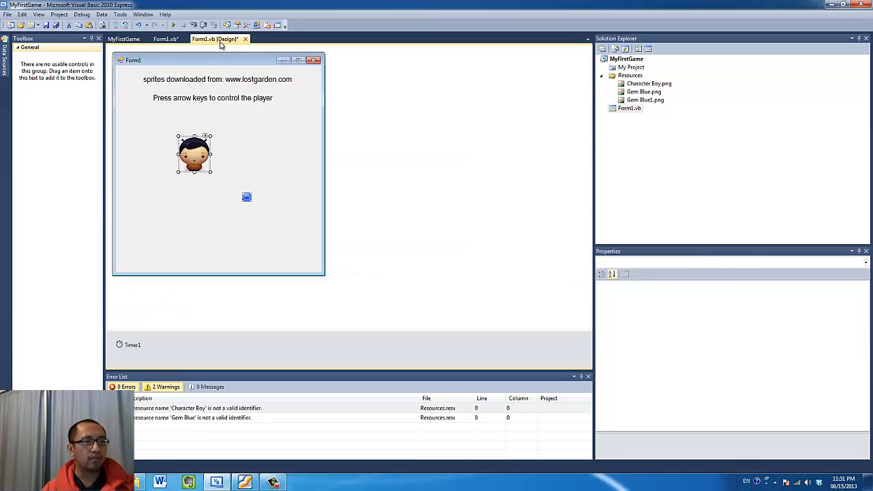
Drag the boy sprite onto, above and below the gem to show overlapping positions
click(193, 154)
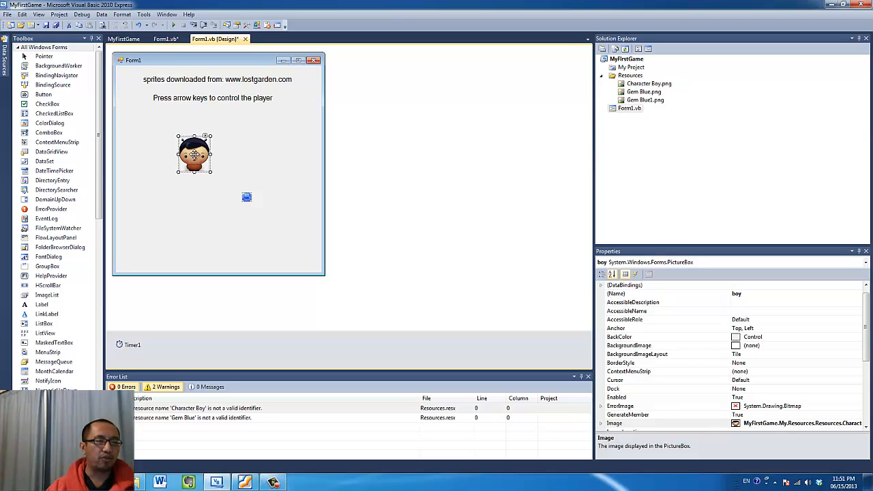
mouse_move(244, 87)
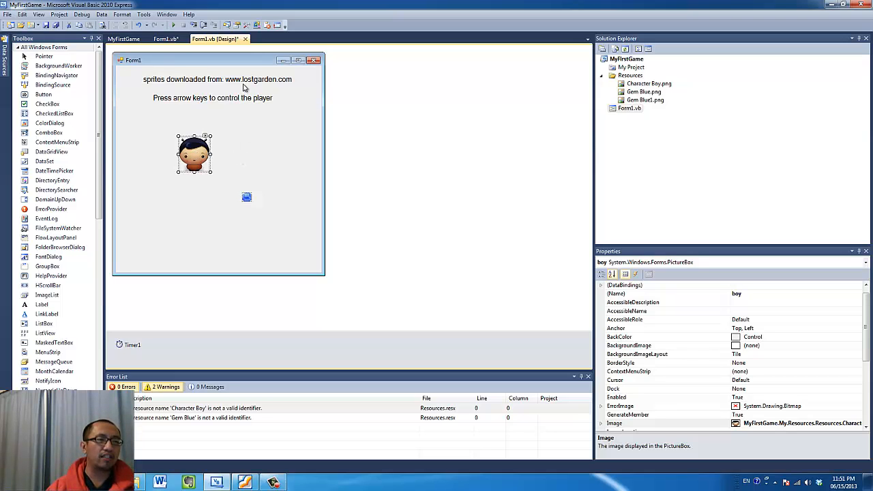
mouse_move(203, 172)
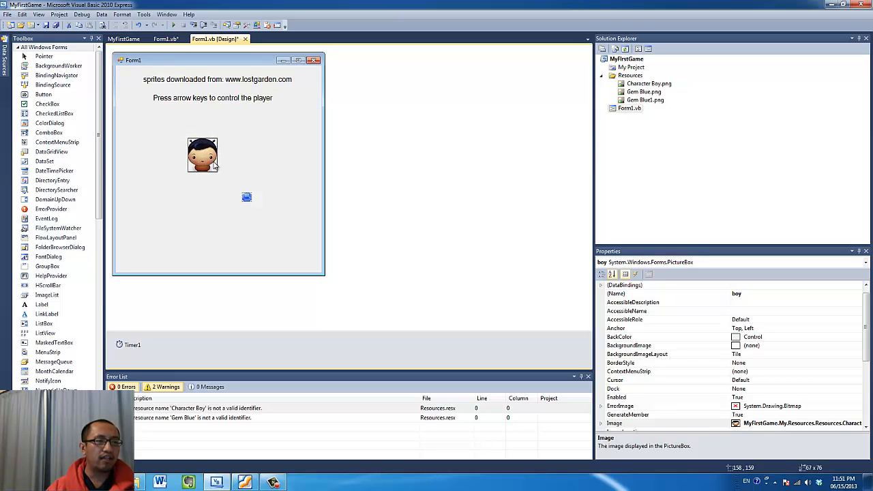
drag(202, 154, 216, 179)
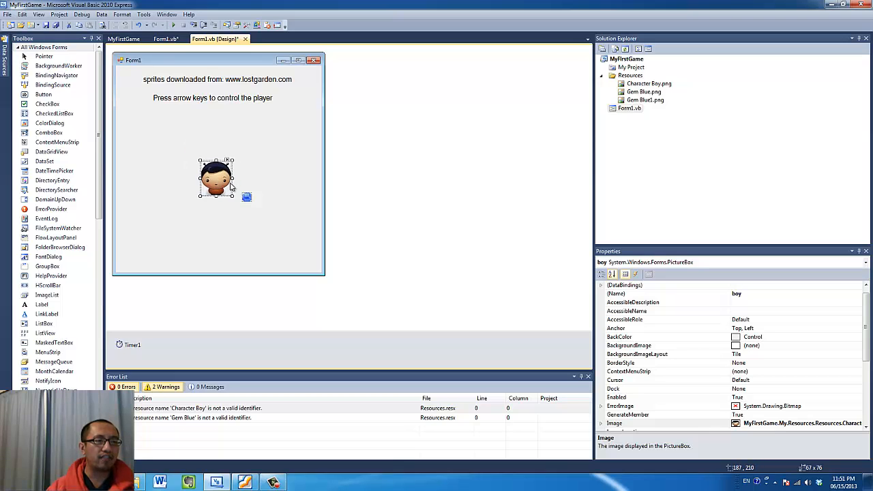
click(245, 197)
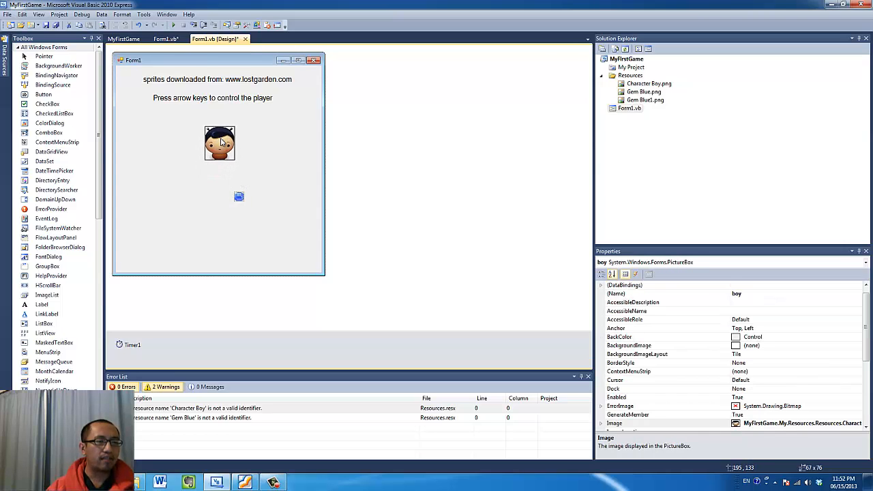
drag(220, 143, 228, 167)
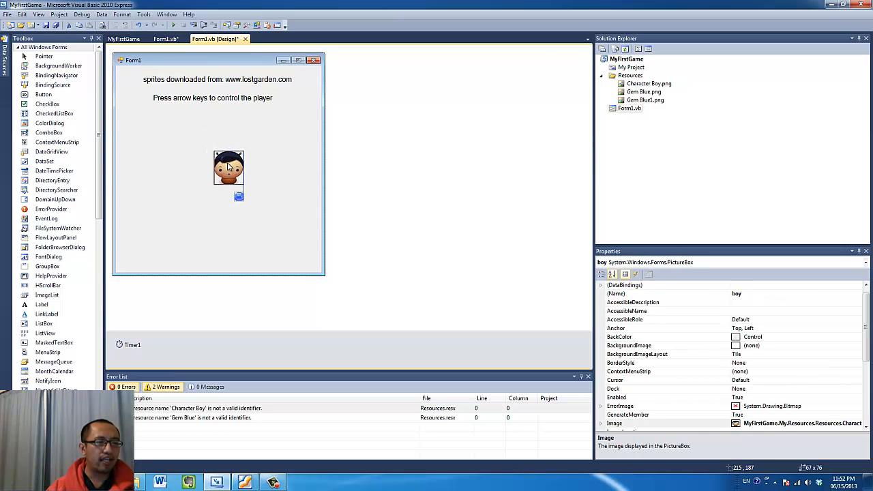
drag(229, 169, 236, 165)
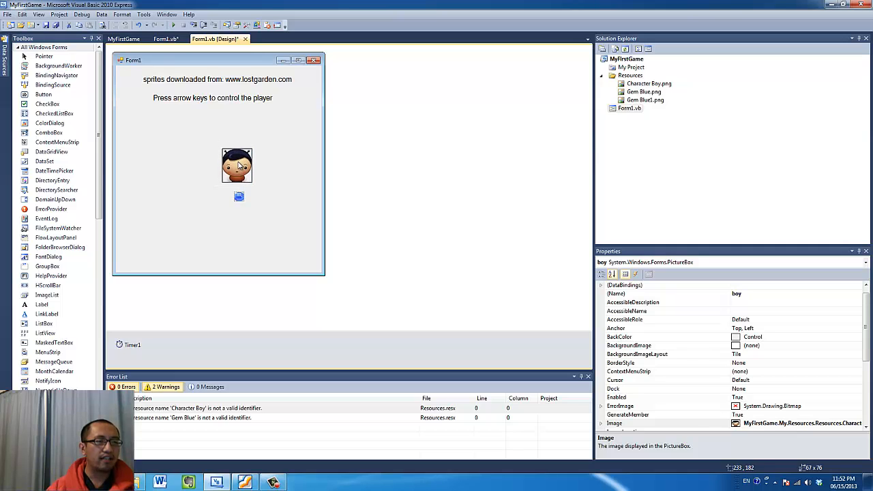
drag(237, 166, 237, 179)
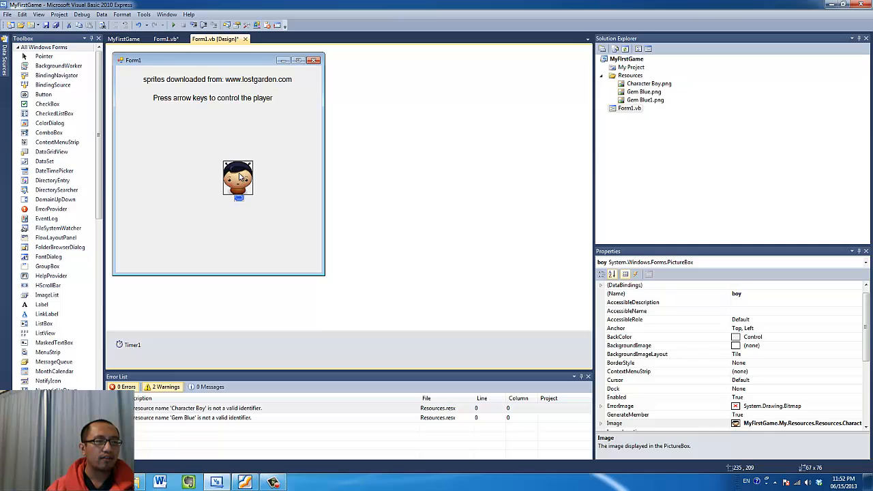
click(238, 178)
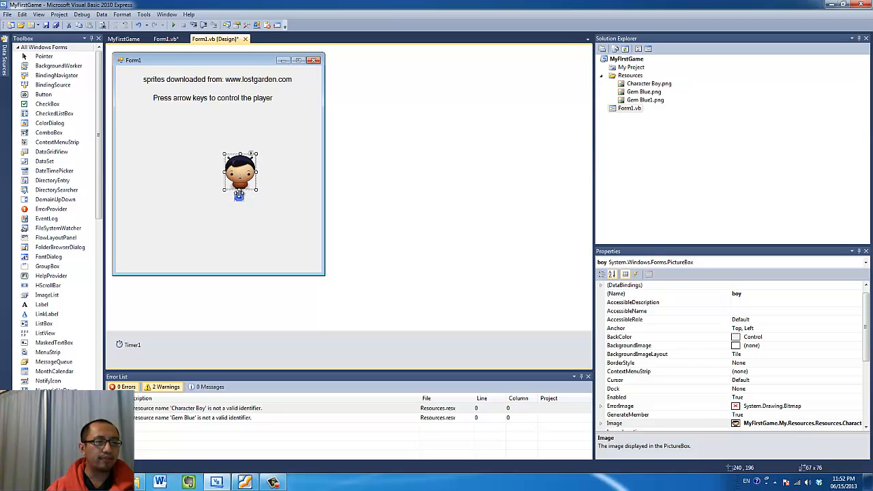
drag(239, 174, 240, 181)
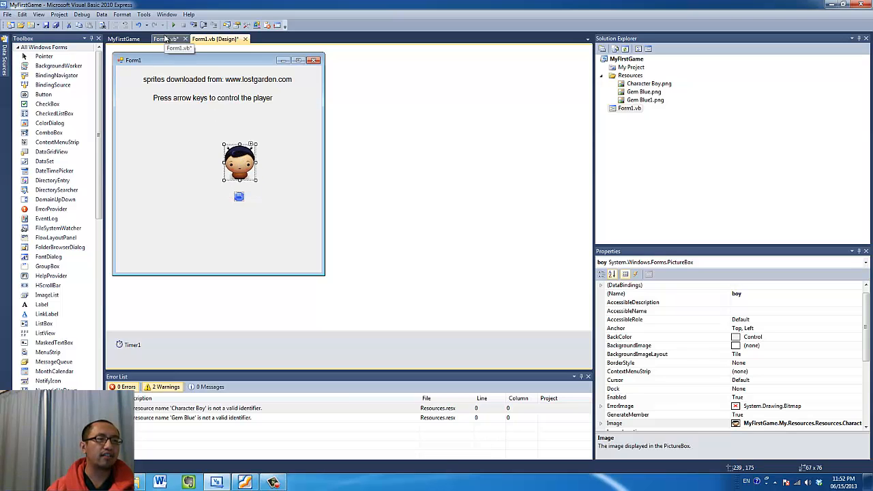
drag(240, 161, 228, 232)
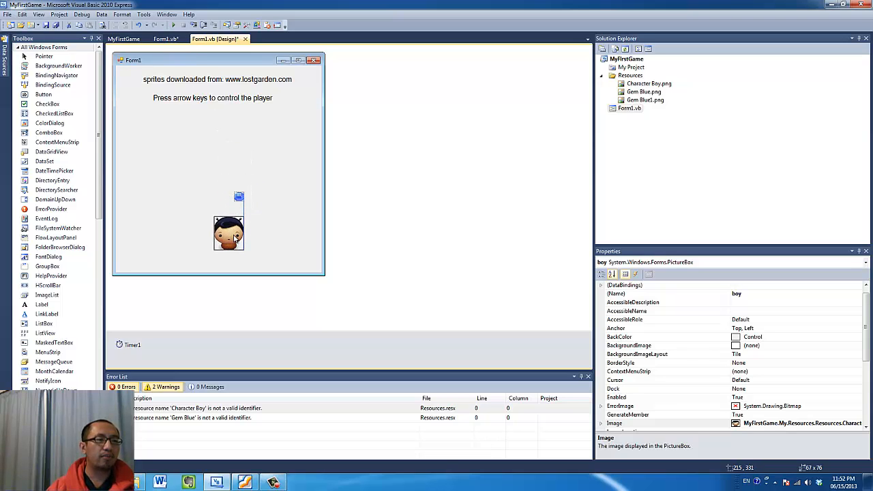
drag(228, 232, 242, 237)
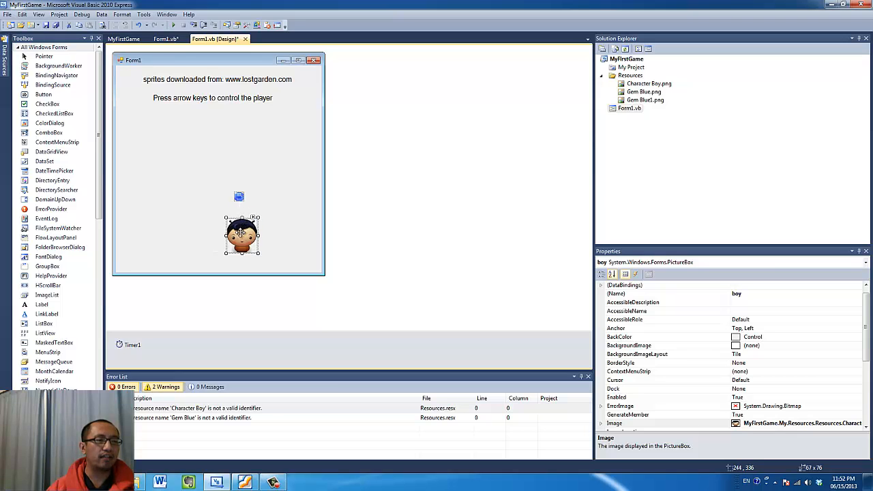
Drag the gem onto the boy's head, then place it beside the boy
click(242, 191)
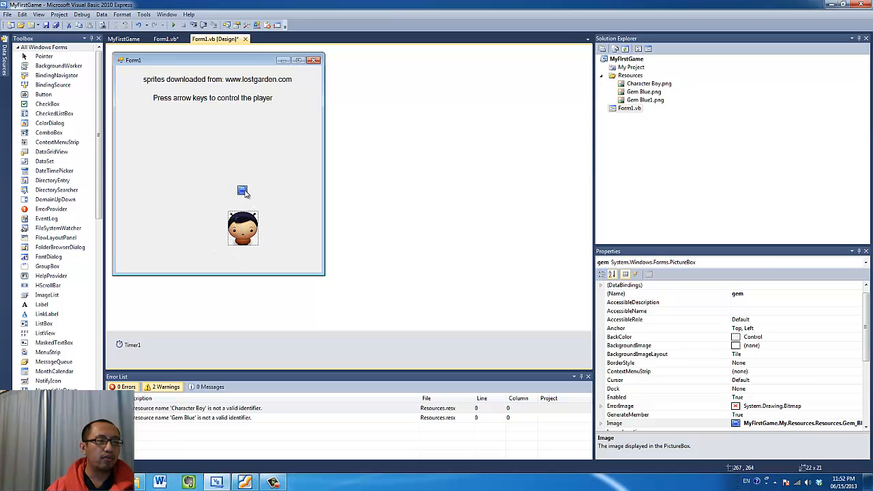
drag(242, 190, 242, 215)
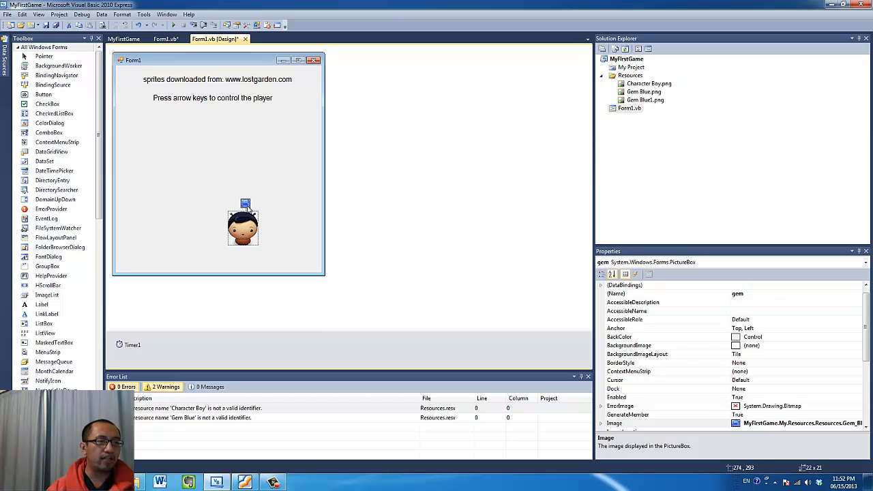
drag(243, 225, 222, 191)
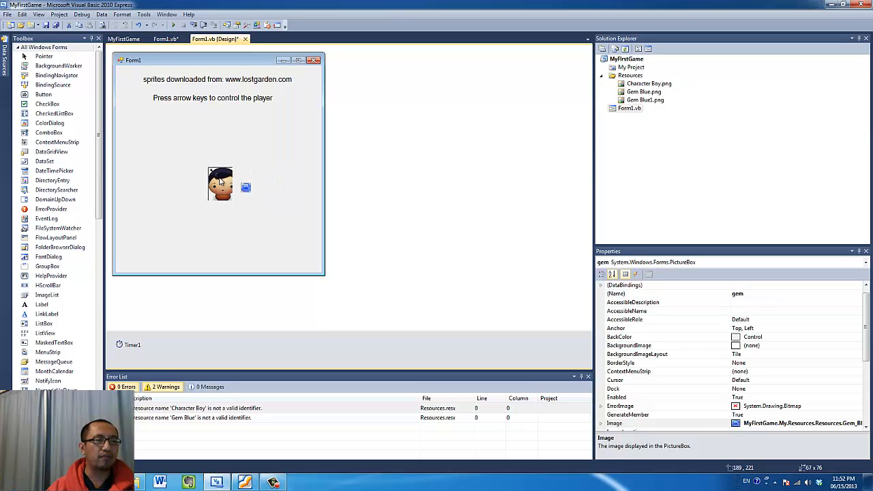
Show the Form1 code and point out Object1 and Object2 in the Collision condition
click(165, 39)
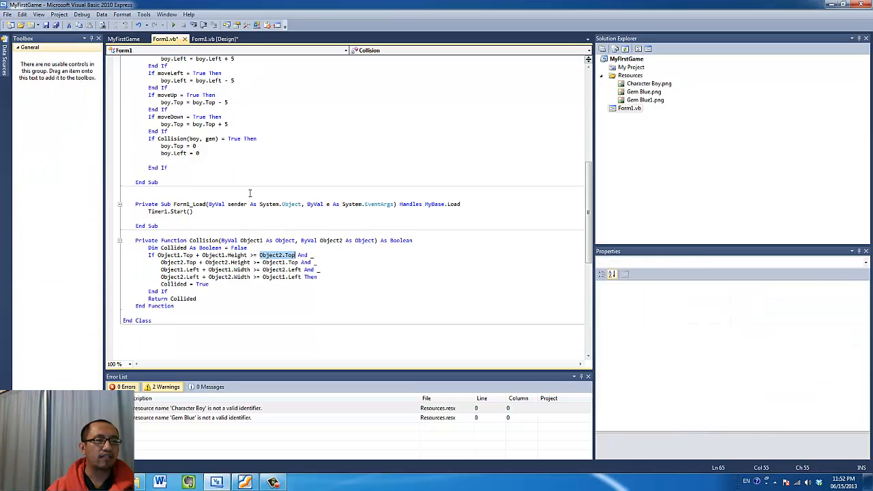
click(266, 277)
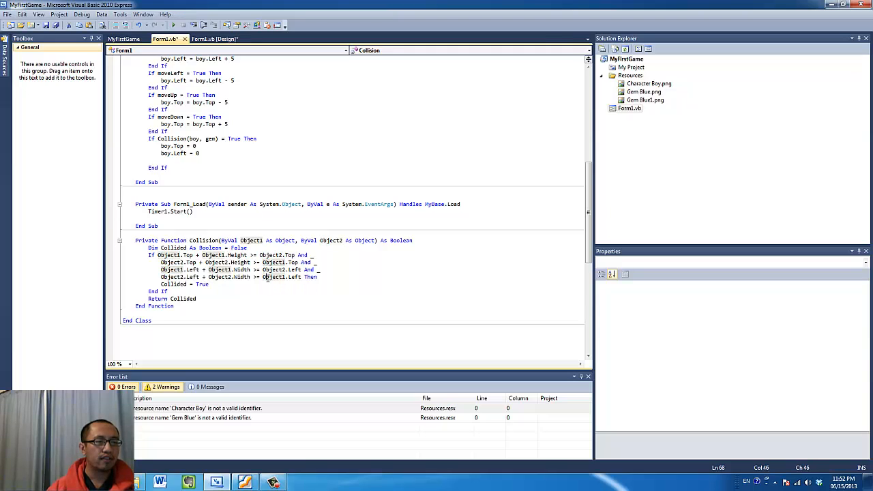
mouse_move(268, 277)
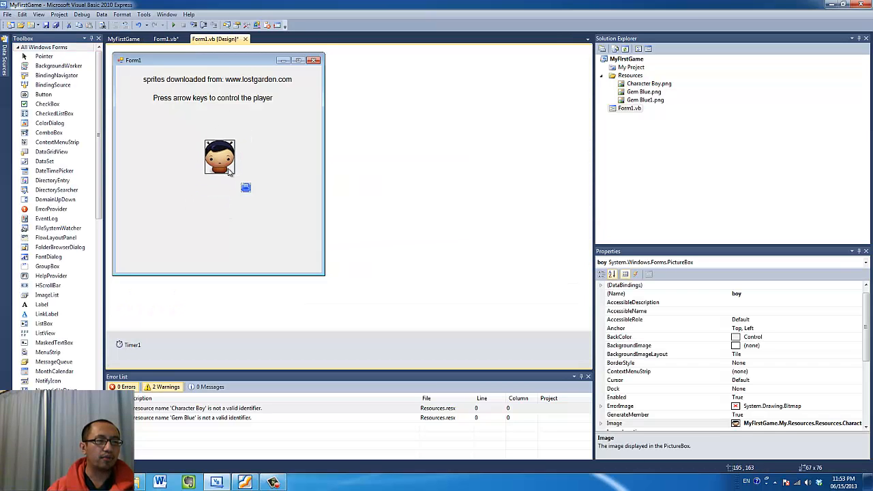
Move the boy sprite up and left, away from the gem
drag(220, 157, 212, 148)
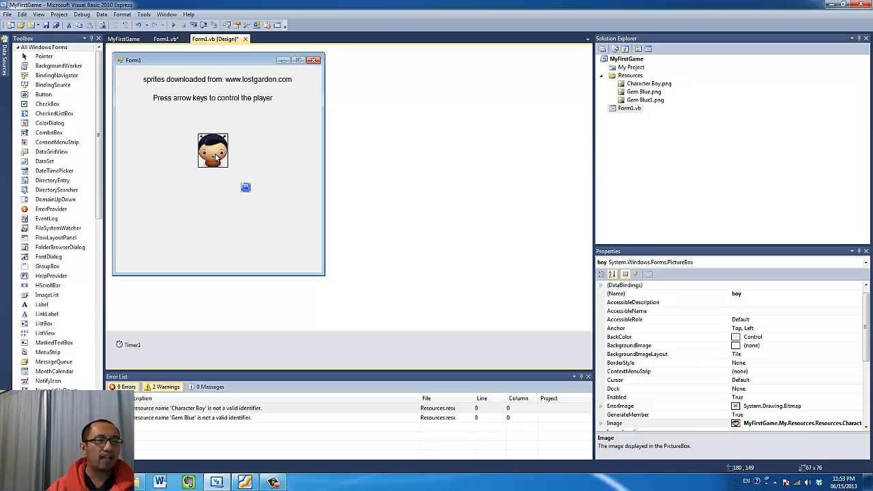
drag(213, 150, 213, 168)
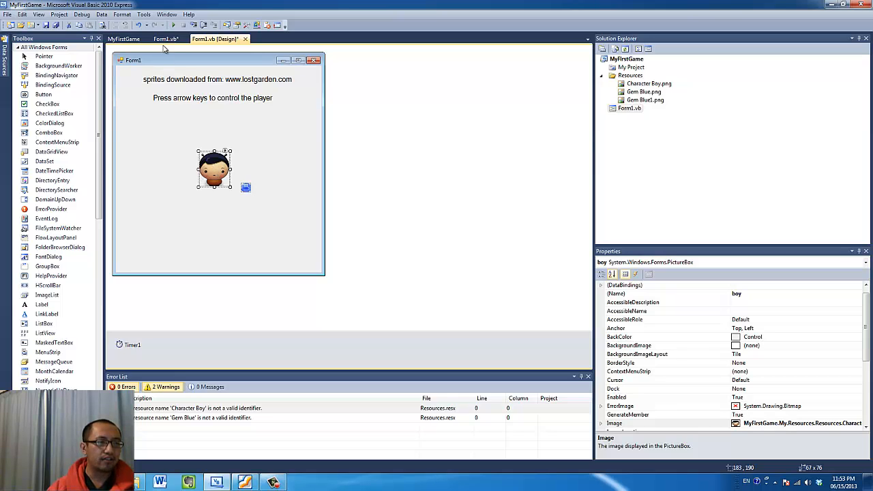
click(165, 39)
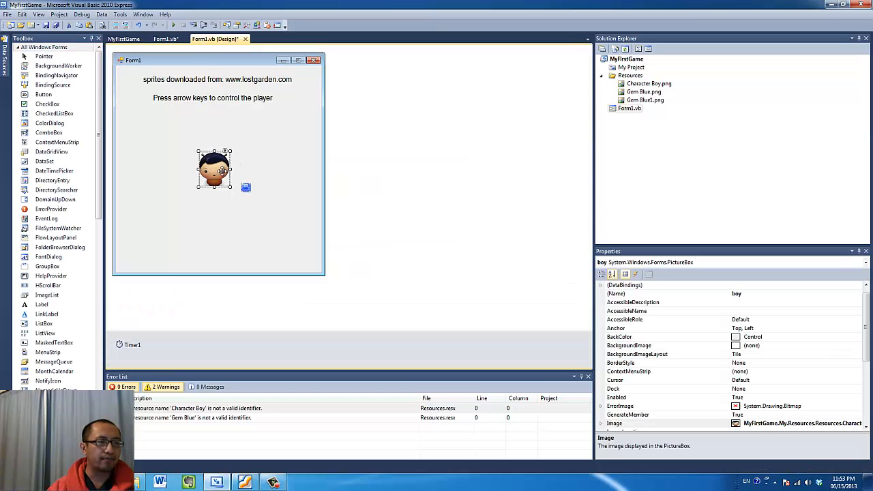
Drag the boy over and below the gem, back above it, then return to the code
drag(214, 169, 235, 170)
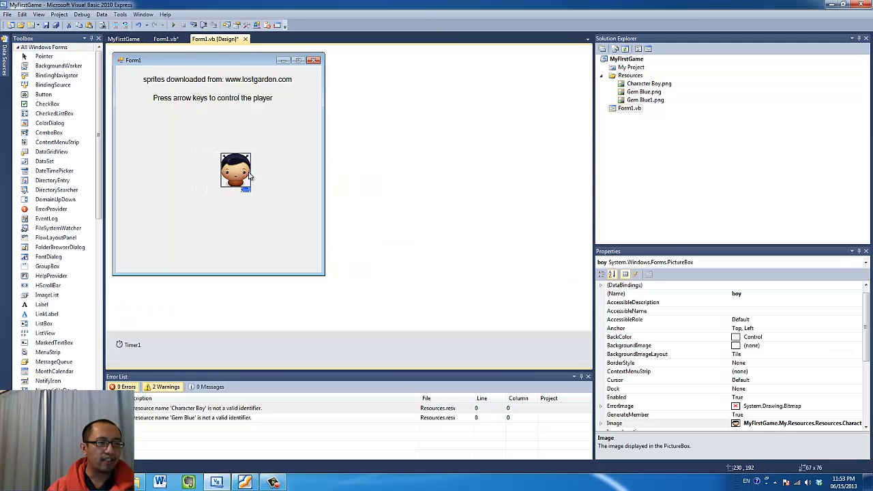
drag(235, 171, 258, 175)
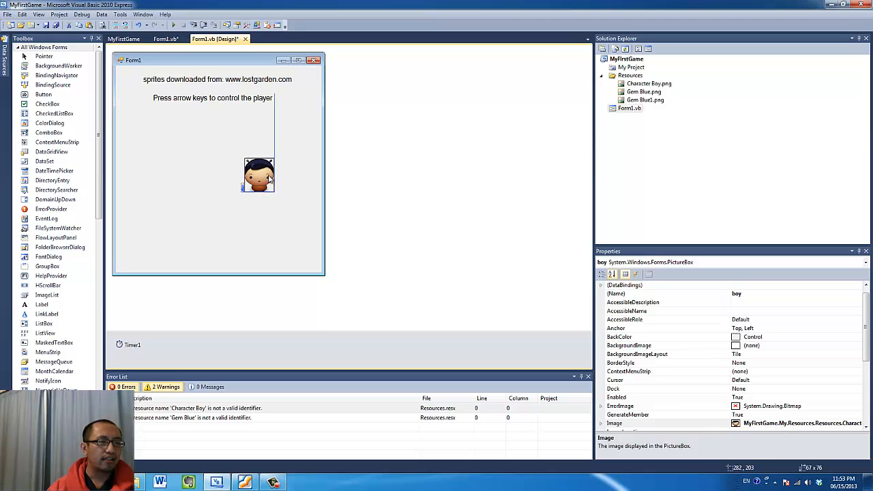
drag(258, 174, 263, 204)
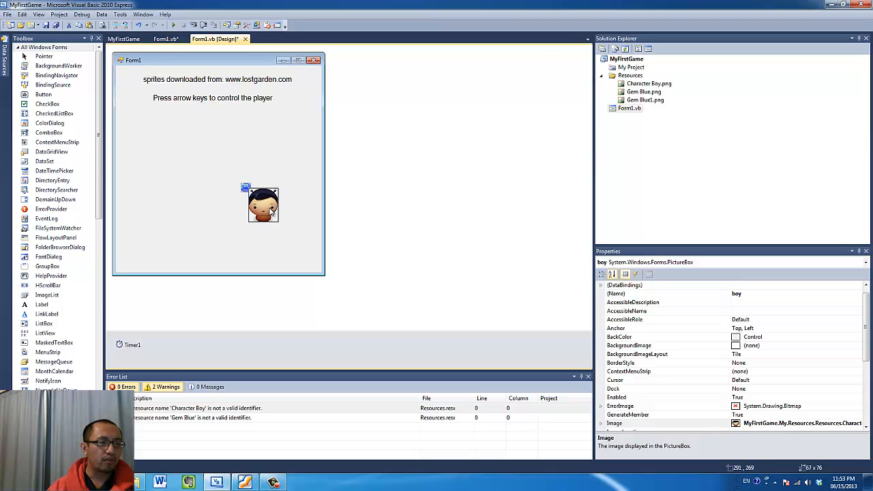
drag(263, 204, 204, 141)
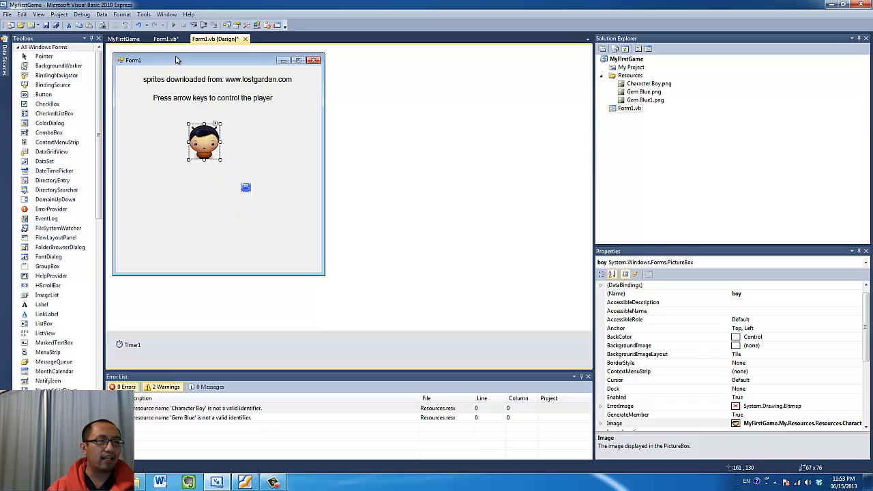
click(165, 39)
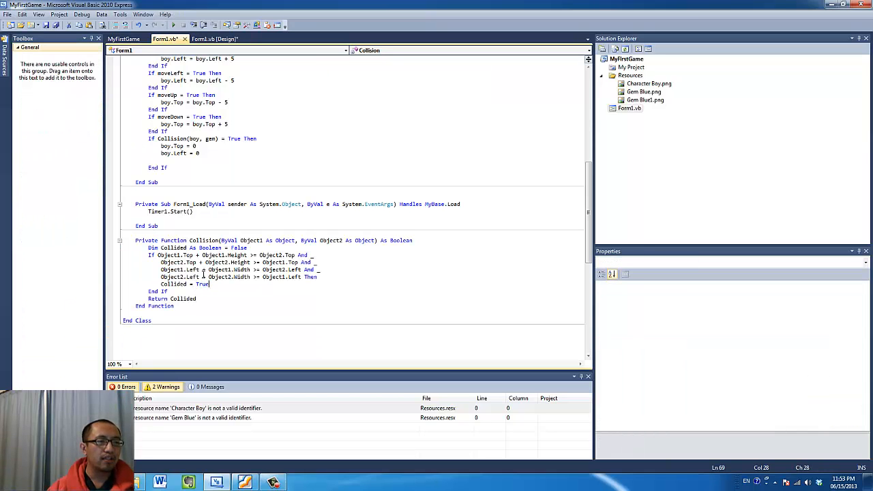
mouse_move(182, 298)
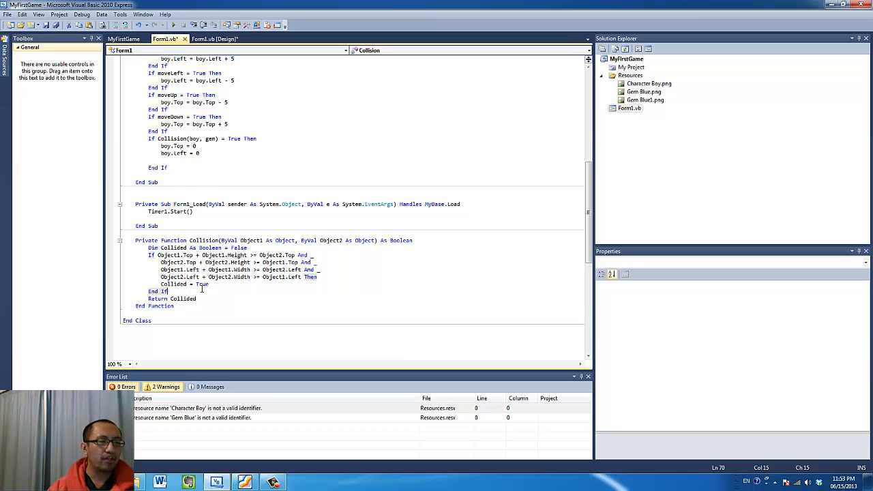
scroll(up, 3)
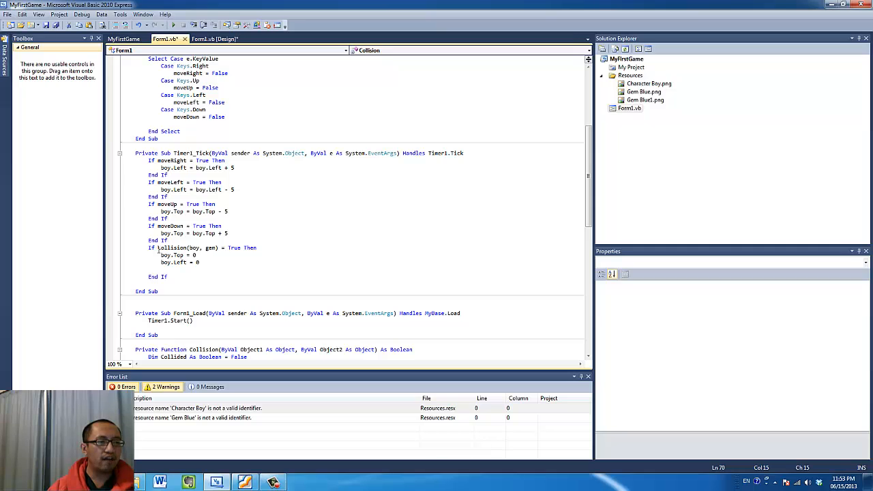
Switch to the Form1 design view and select the boy PictureBox
click(213, 38)
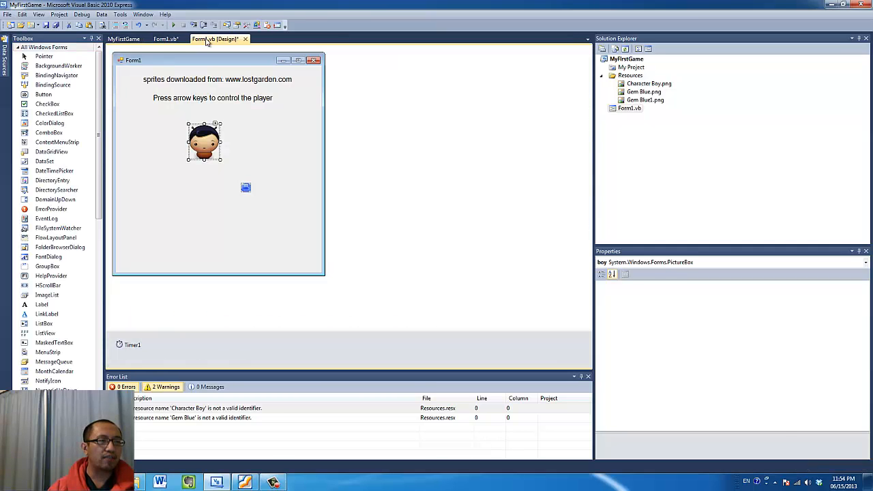
click(204, 141)
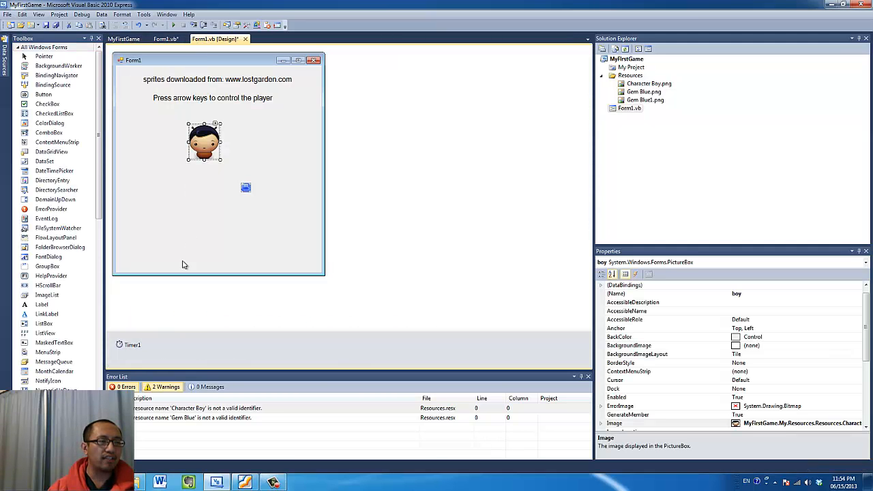
click(129, 344)
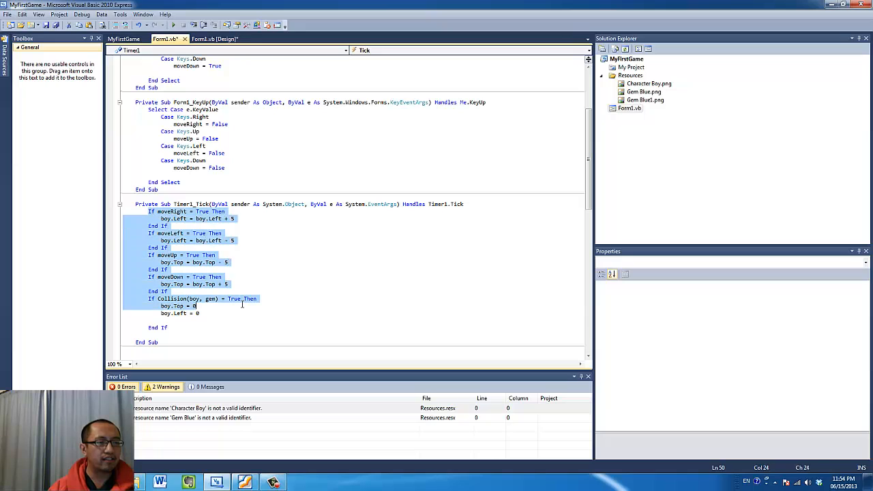
click(235, 284)
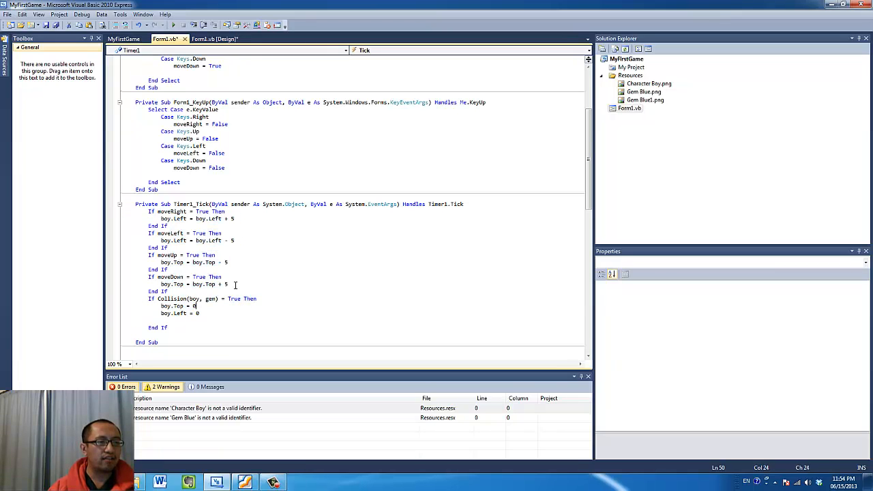
drag(148, 210, 230, 284)
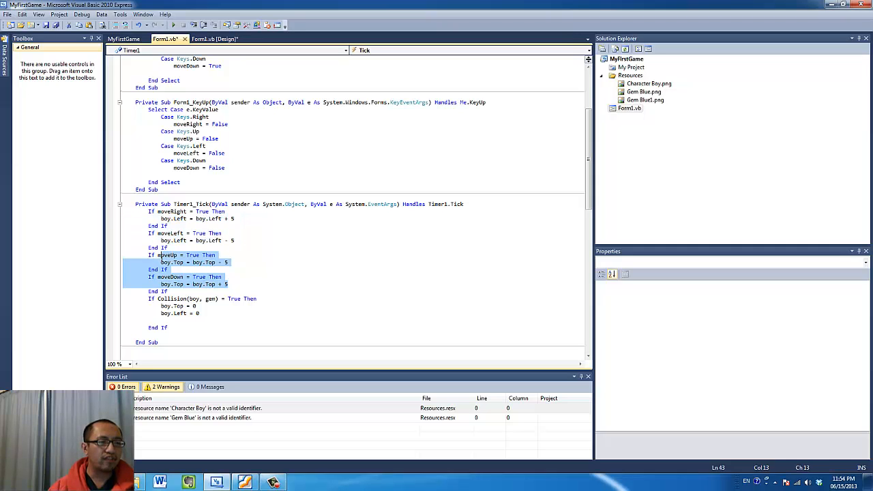
click(159, 299)
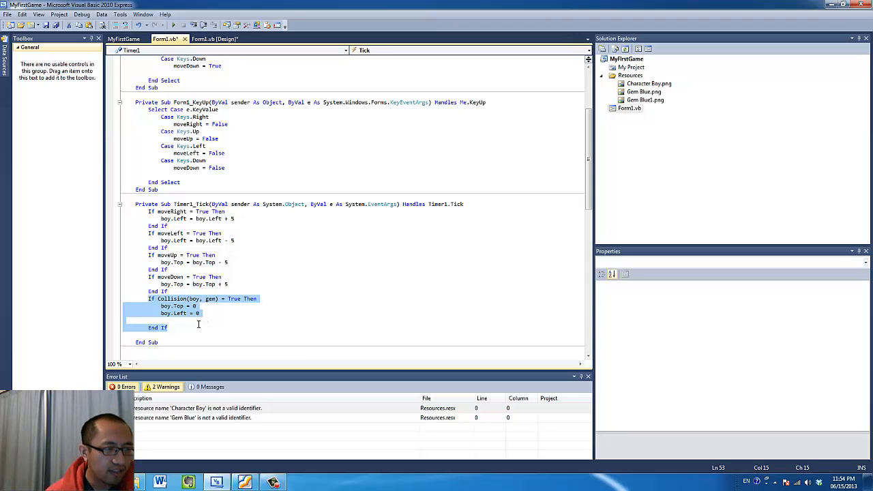
click(210, 313)
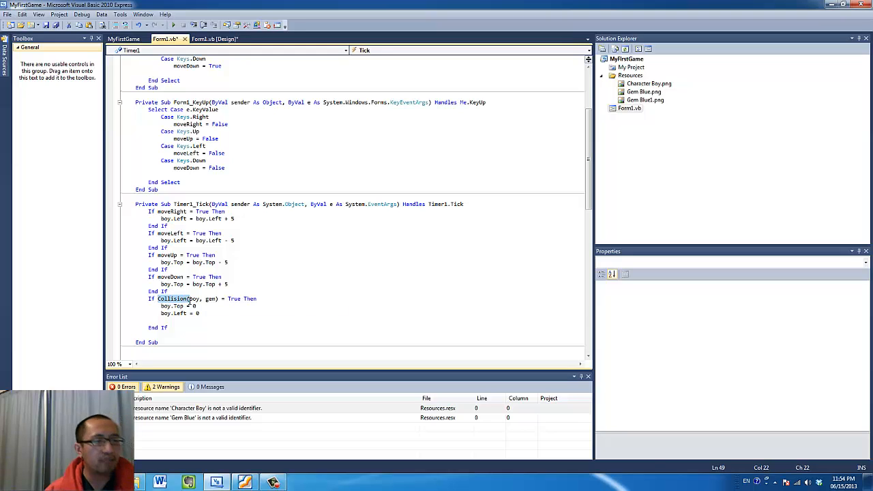
mouse_move(191, 302)
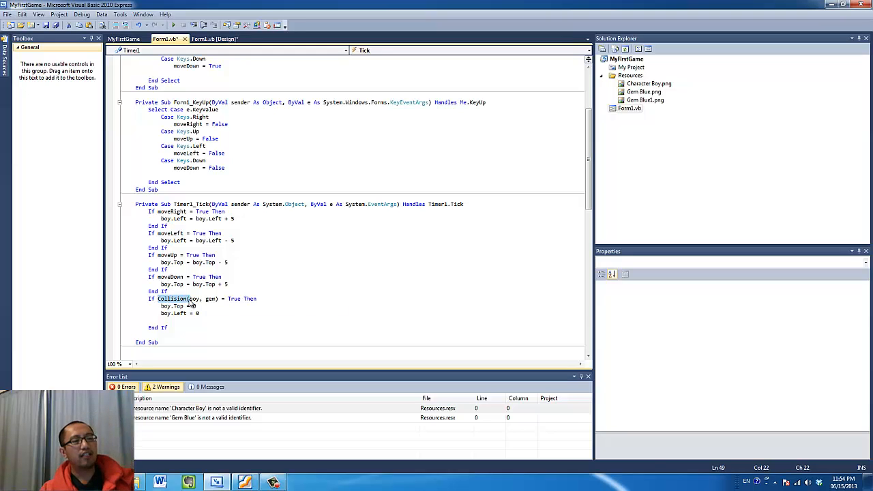
mouse_move(173, 299)
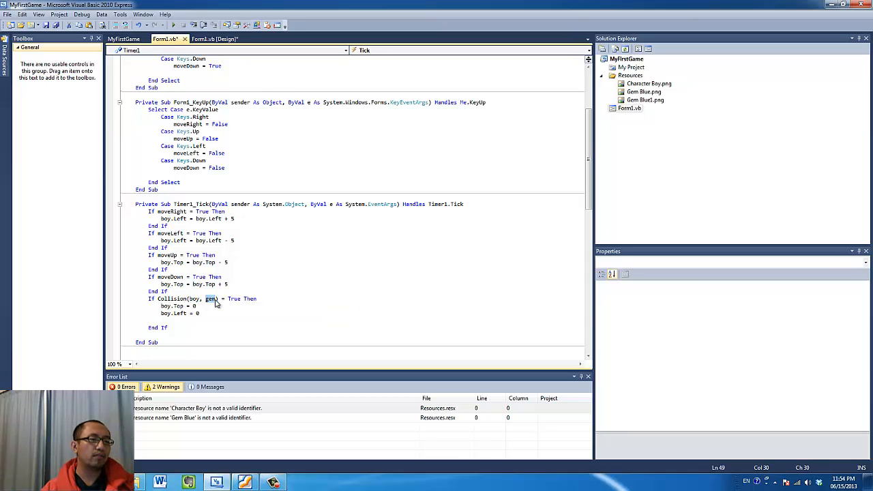
click(212, 299)
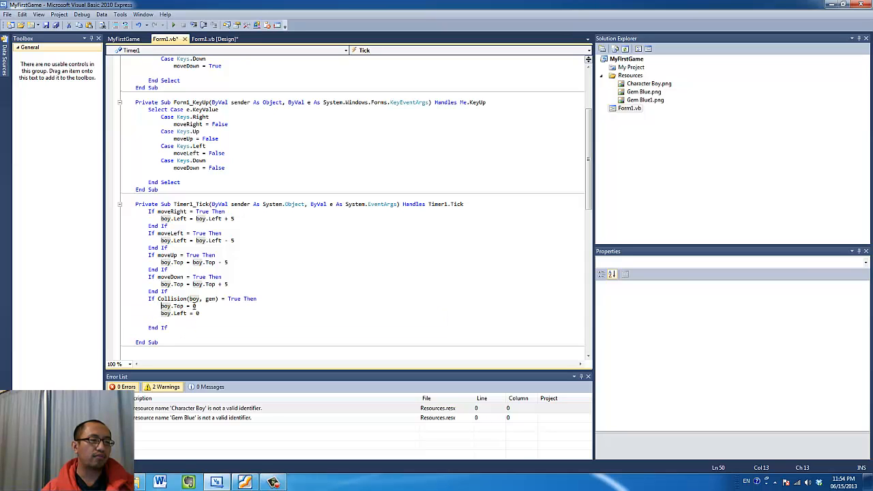
click(179, 305)
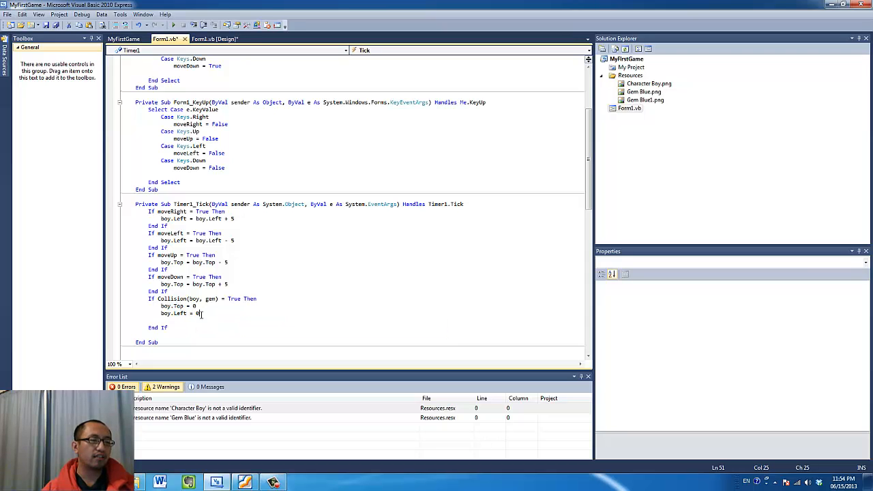
scroll(down, 3)
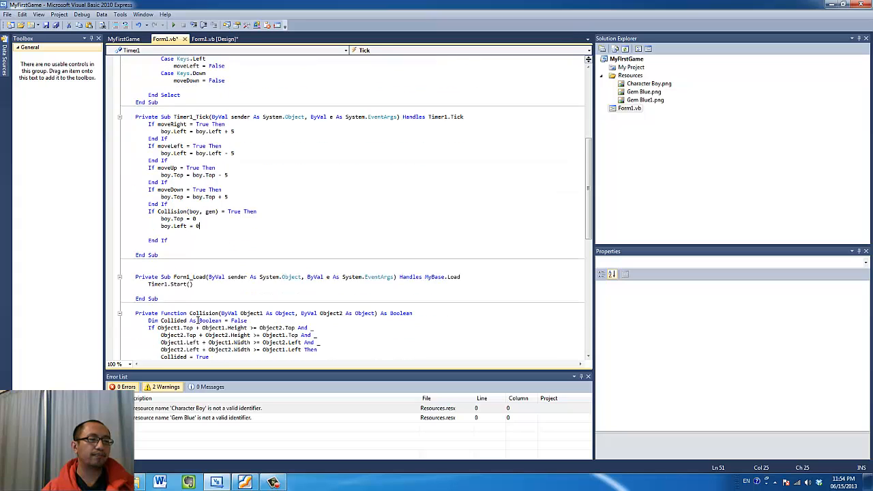
scroll(up, 3)
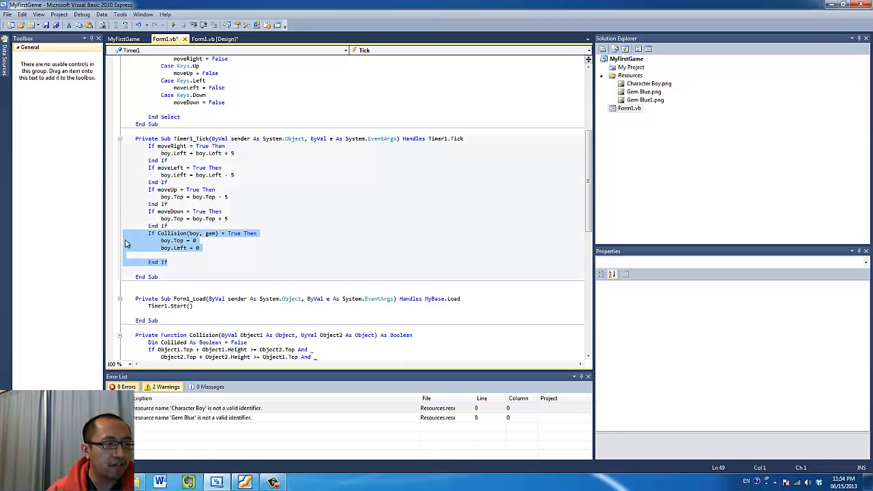
click(194, 305)
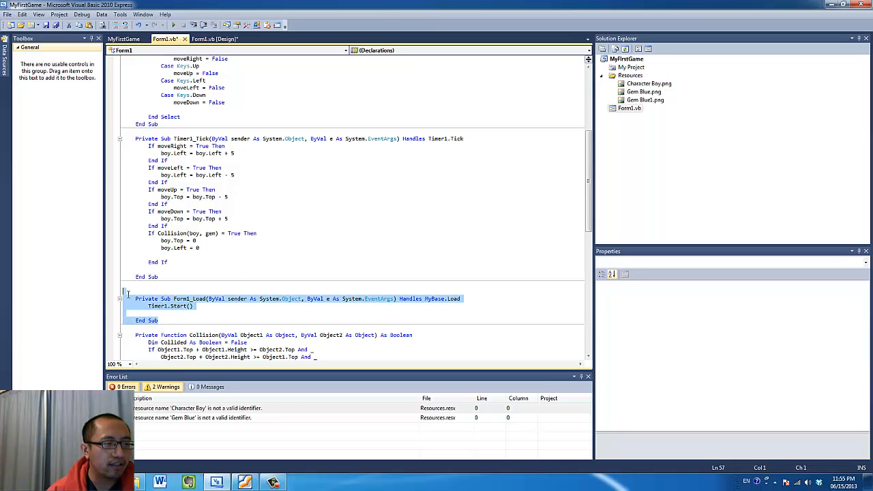
scroll(down, 3)
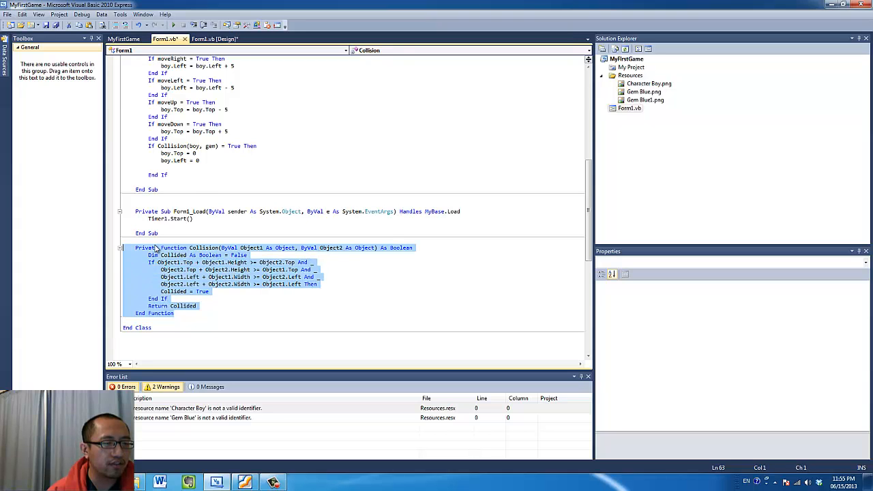
click(215, 39)
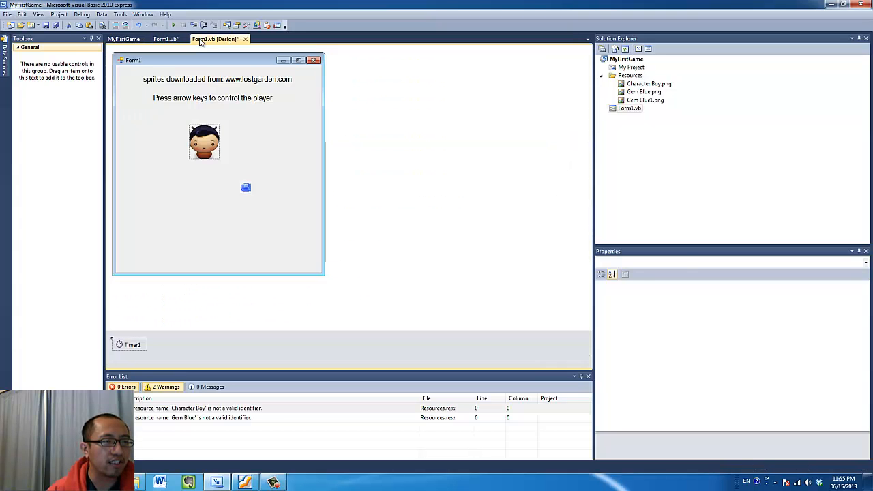
click(131, 344)
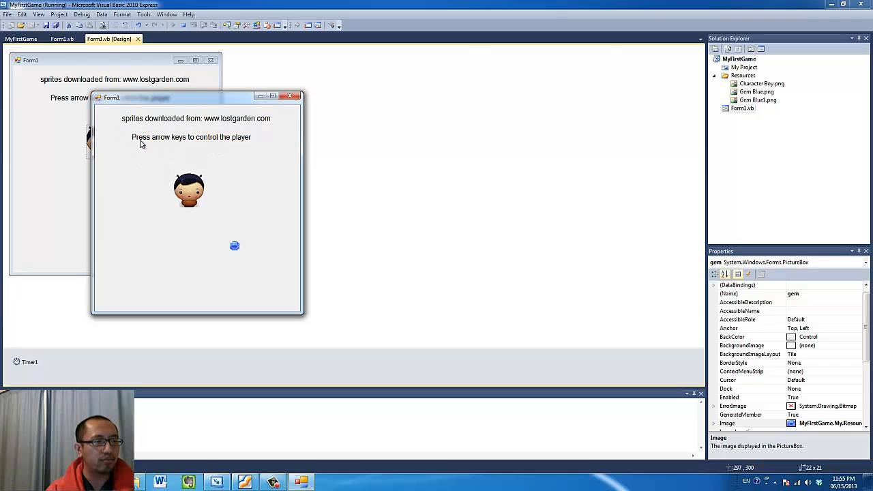
key(down)
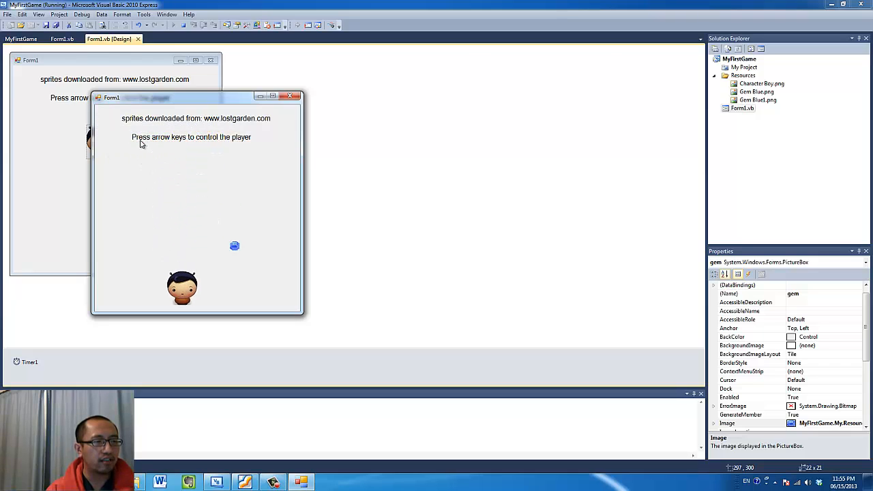
key(Right)
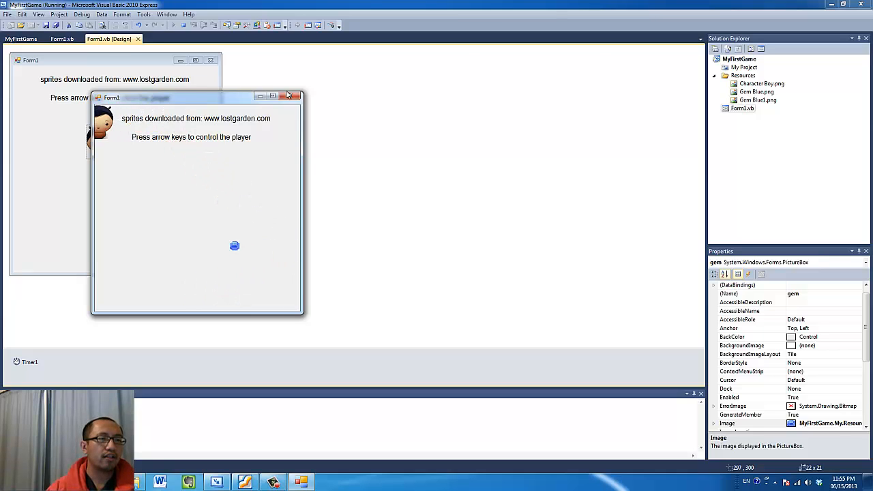
click(296, 96)
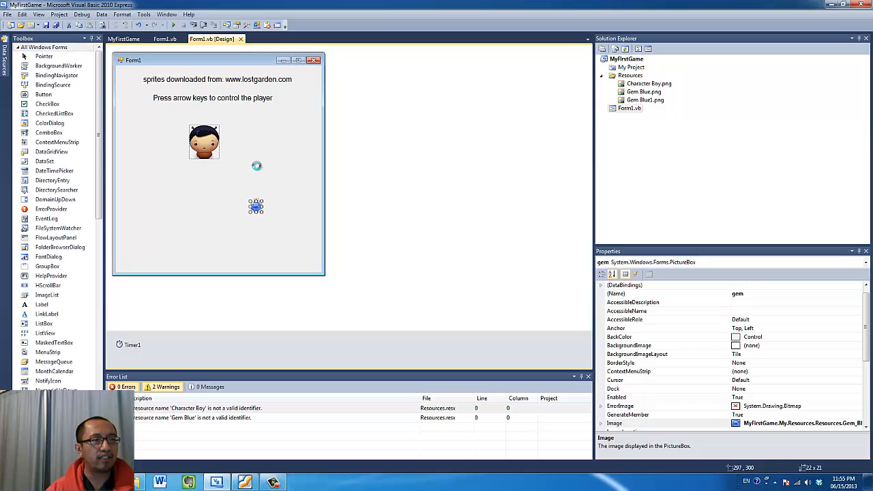